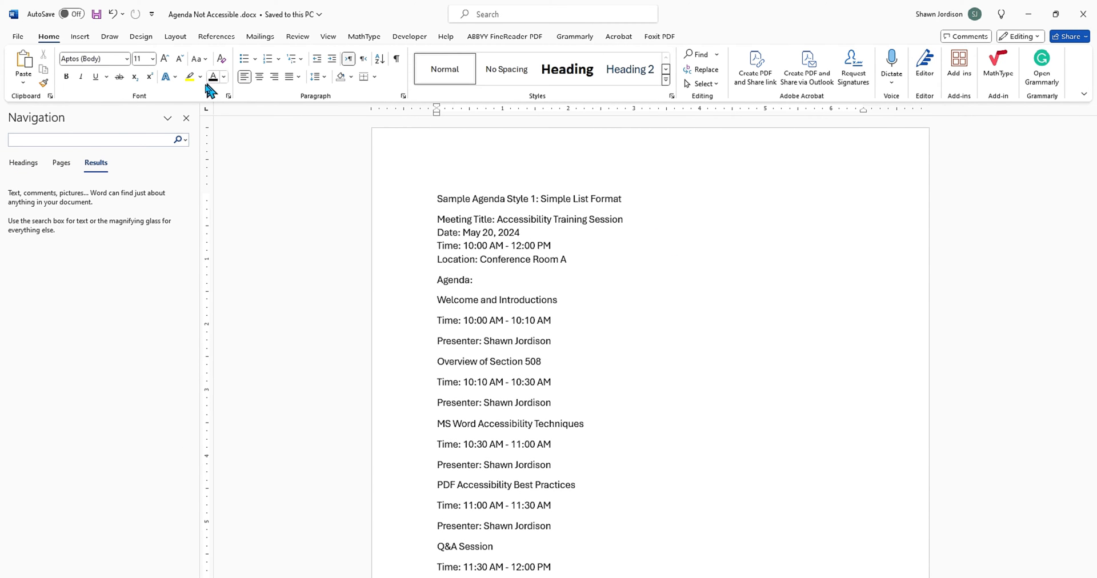
# Show the Headings view in the Navigation pane, briefly trying a 'navi' search
pyautogui.click(23, 163)
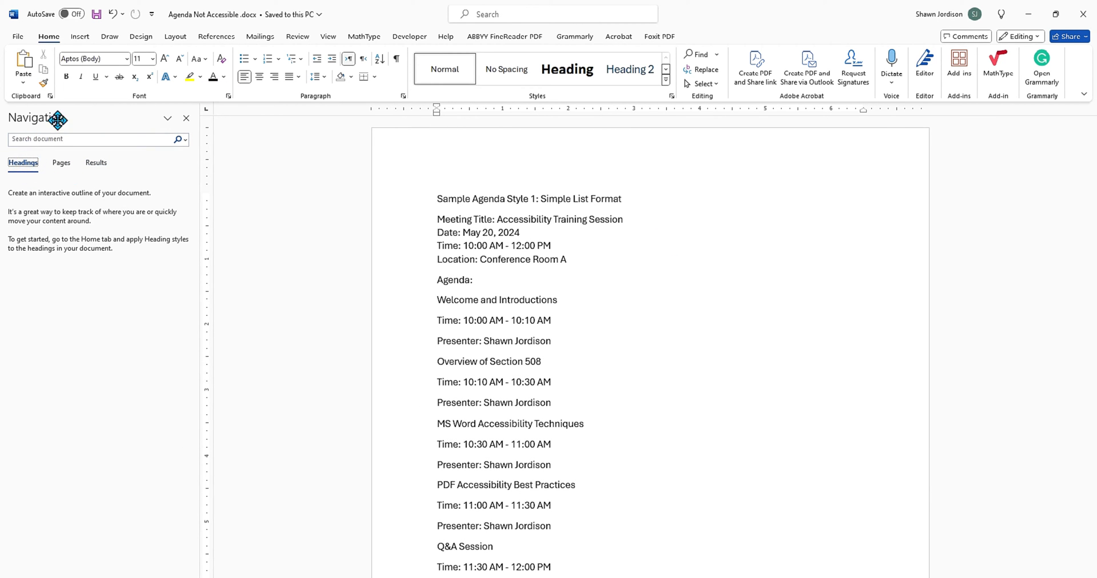
pyautogui.click(552, 14)
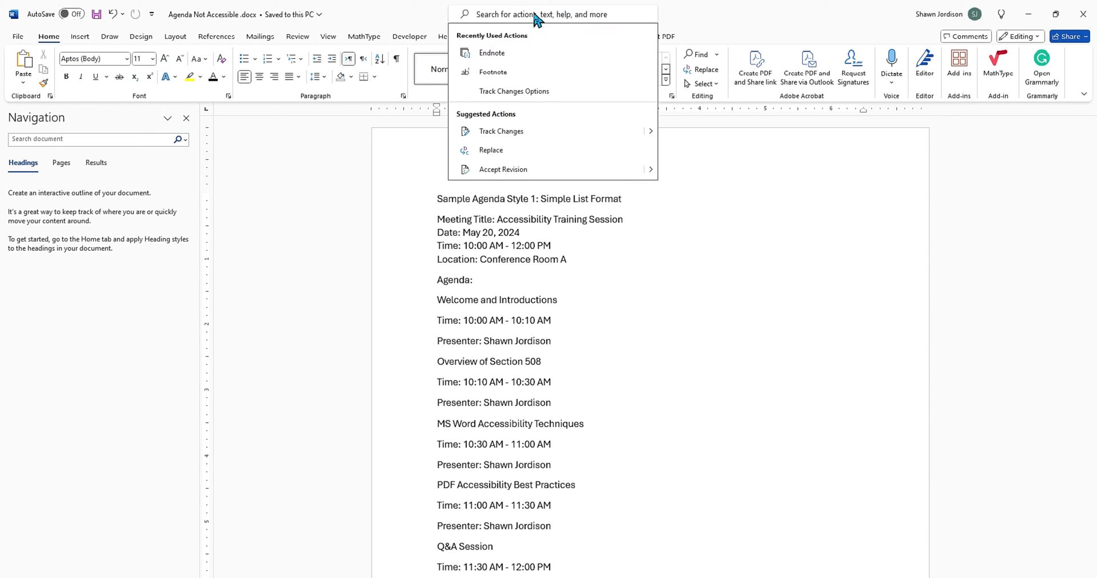
pyautogui.write('navi')
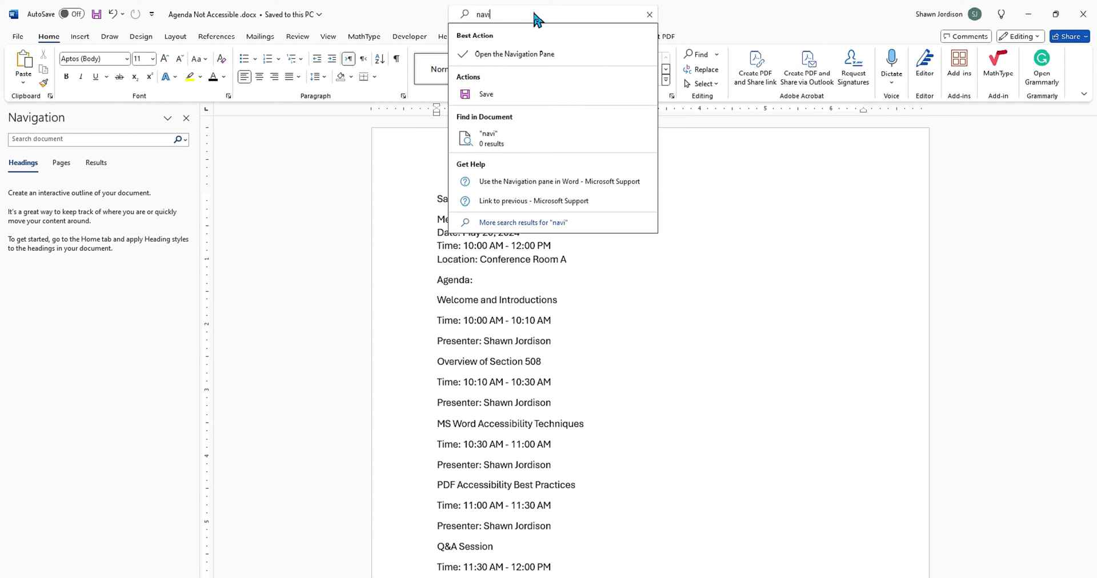
pyautogui.moveTo(547, 54)
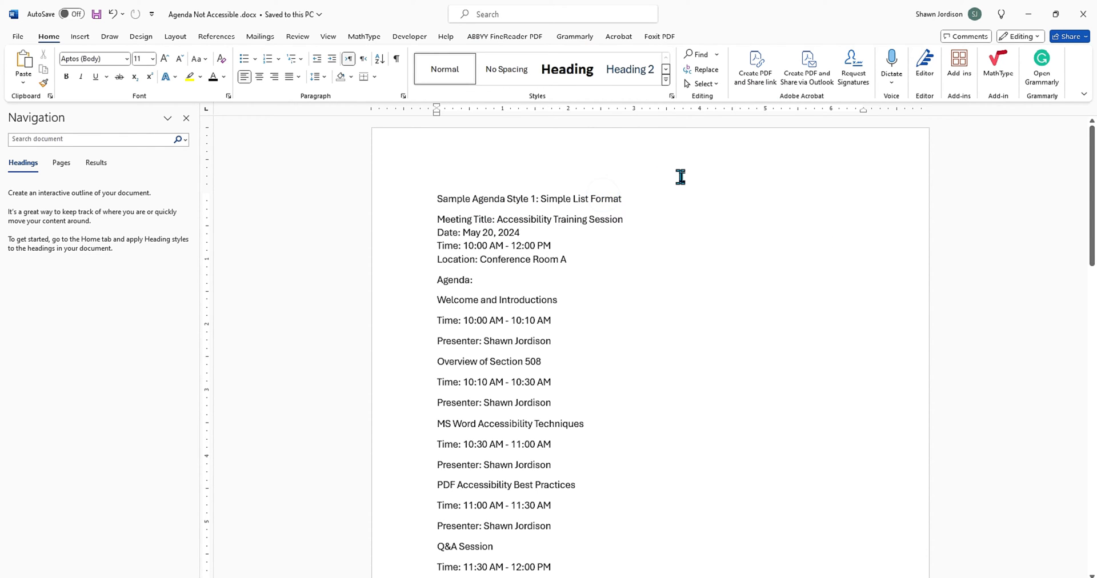
pyautogui.moveTo(769, 231)
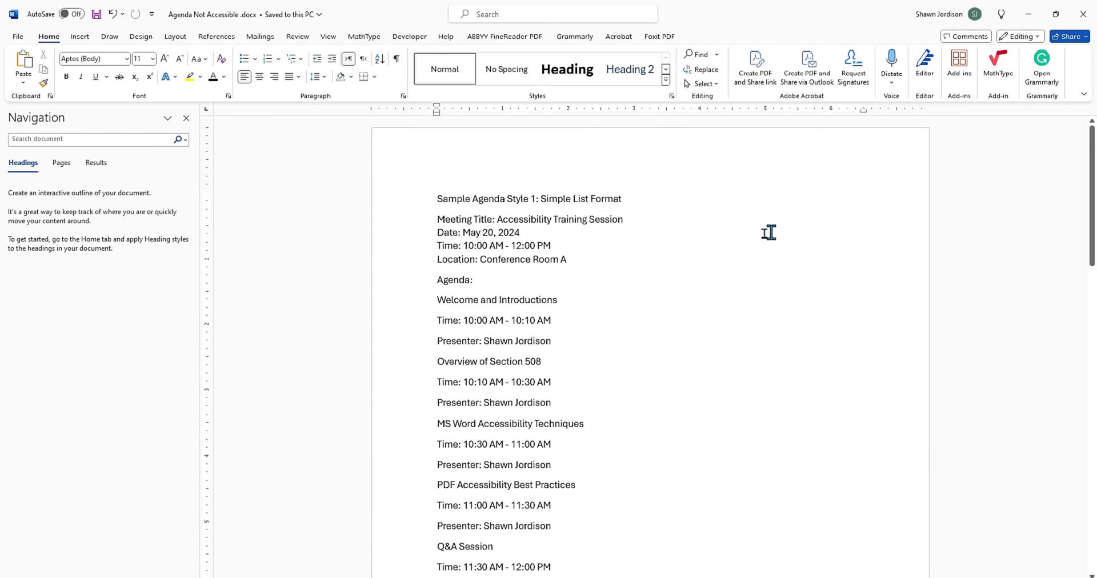
pyautogui.moveTo(684, 243)
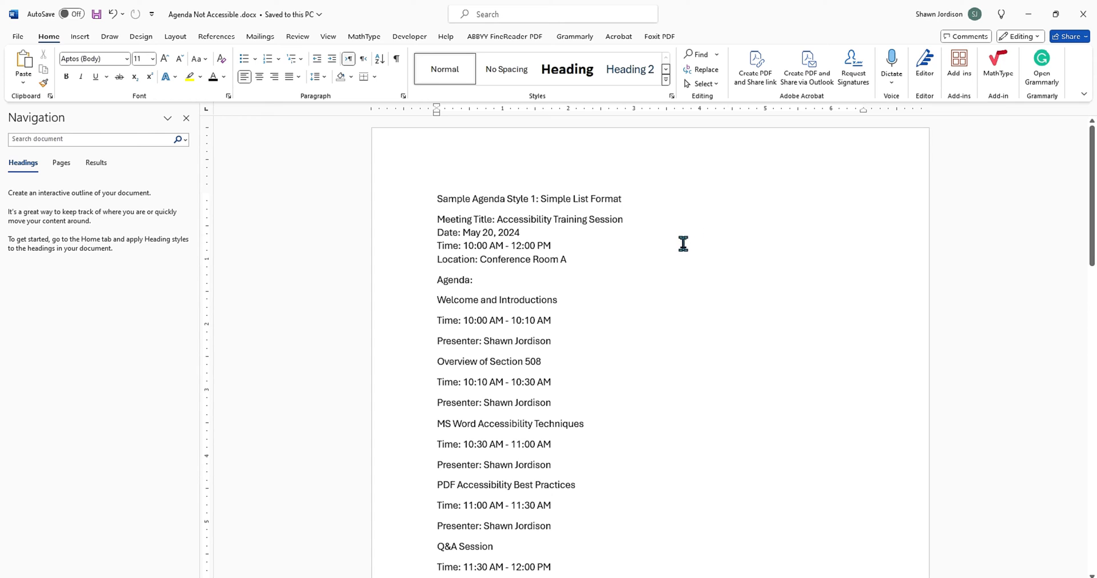
pyautogui.moveTo(615, 171)
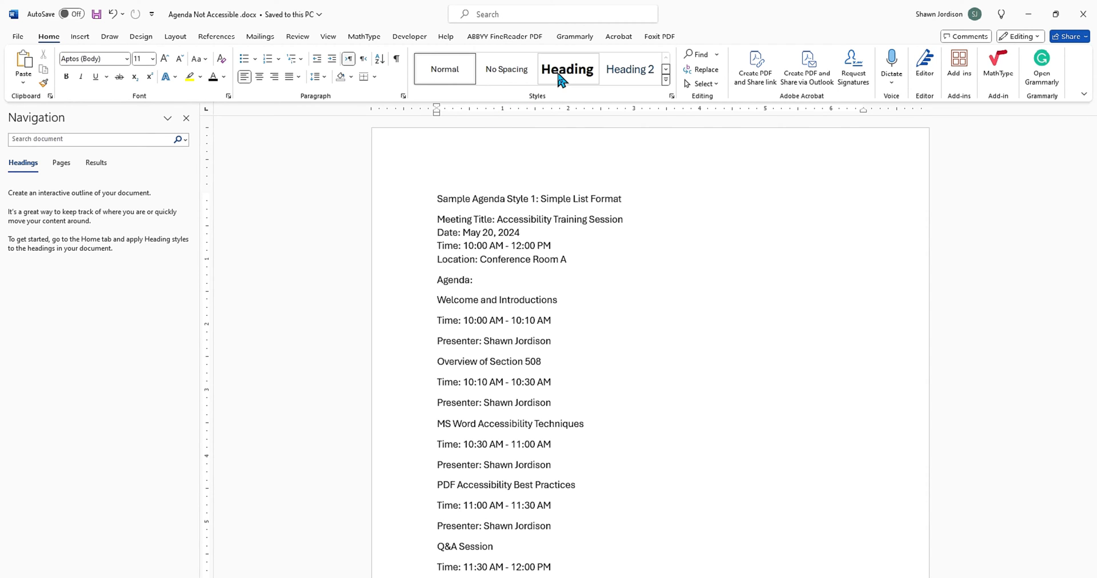
# Apply a heading style to the agenda title, put Date on its own line, and subhead the meeting title
pyautogui.click(568, 69)
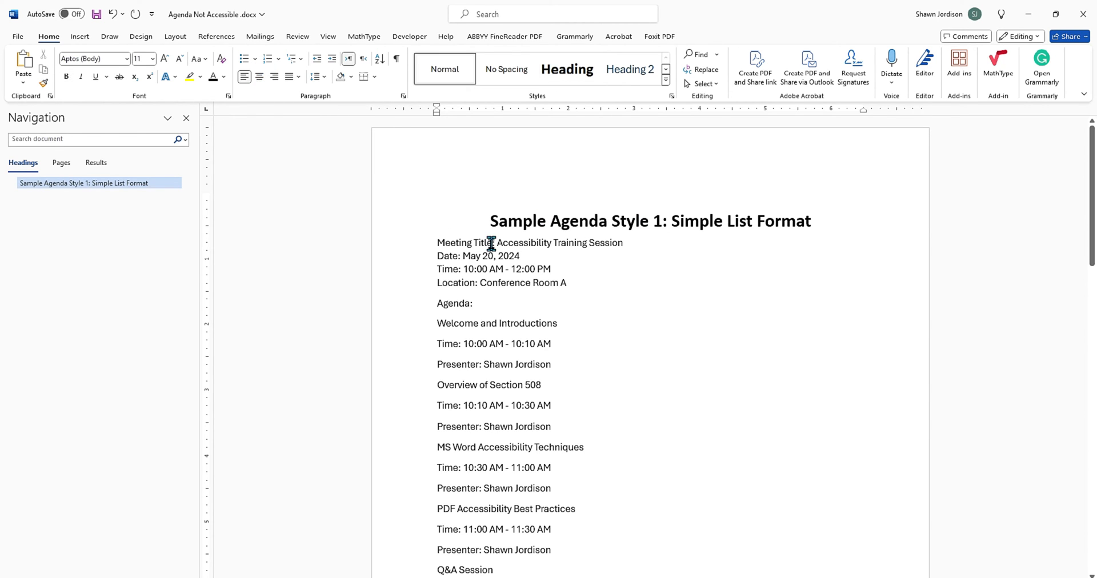
pyautogui.moveTo(468, 253)
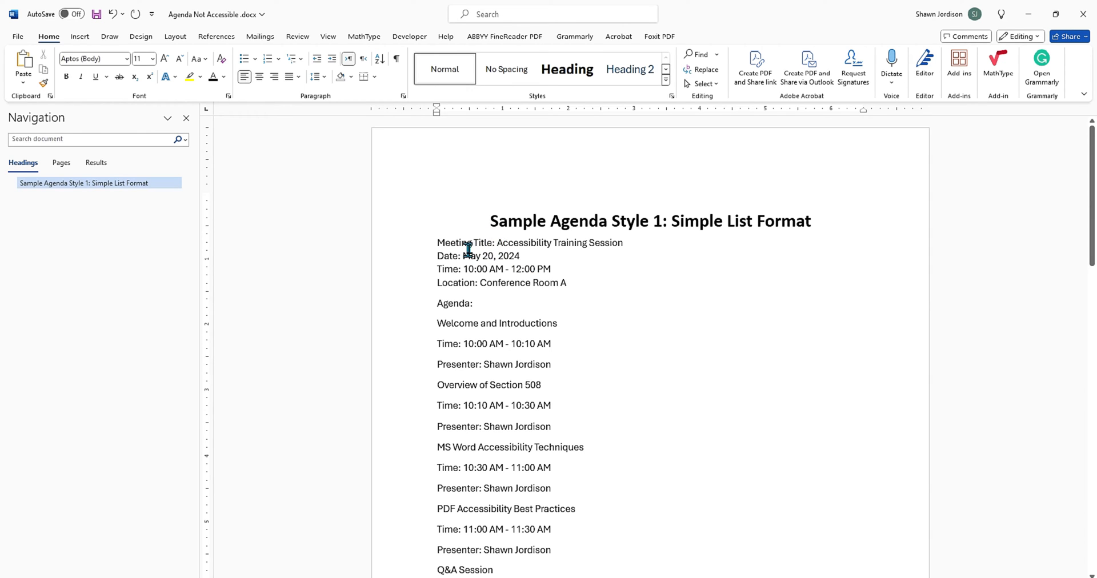
pyautogui.moveTo(592, 246)
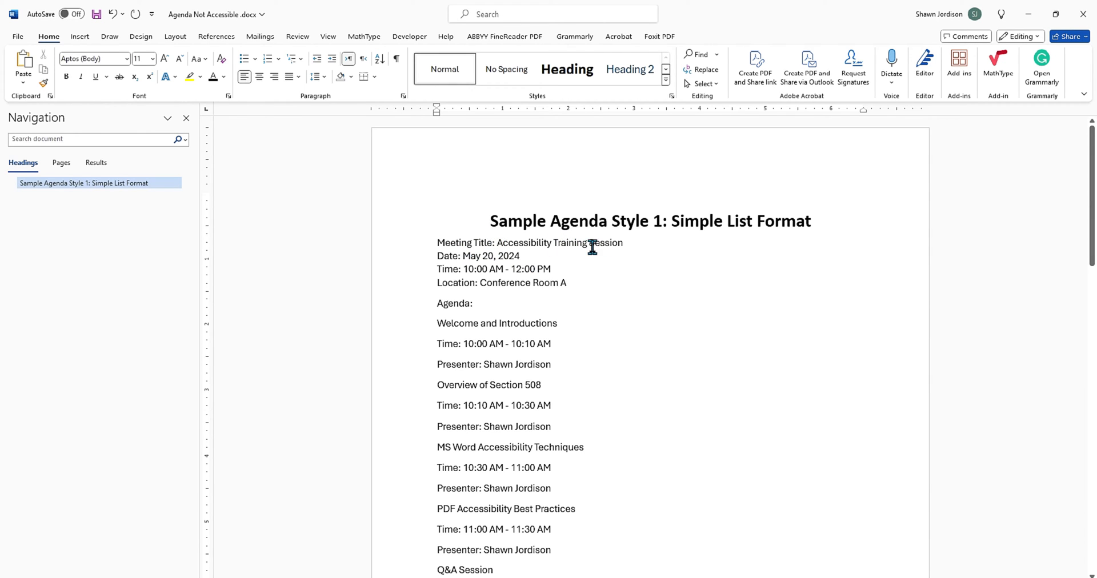
pyautogui.click(630, 69)
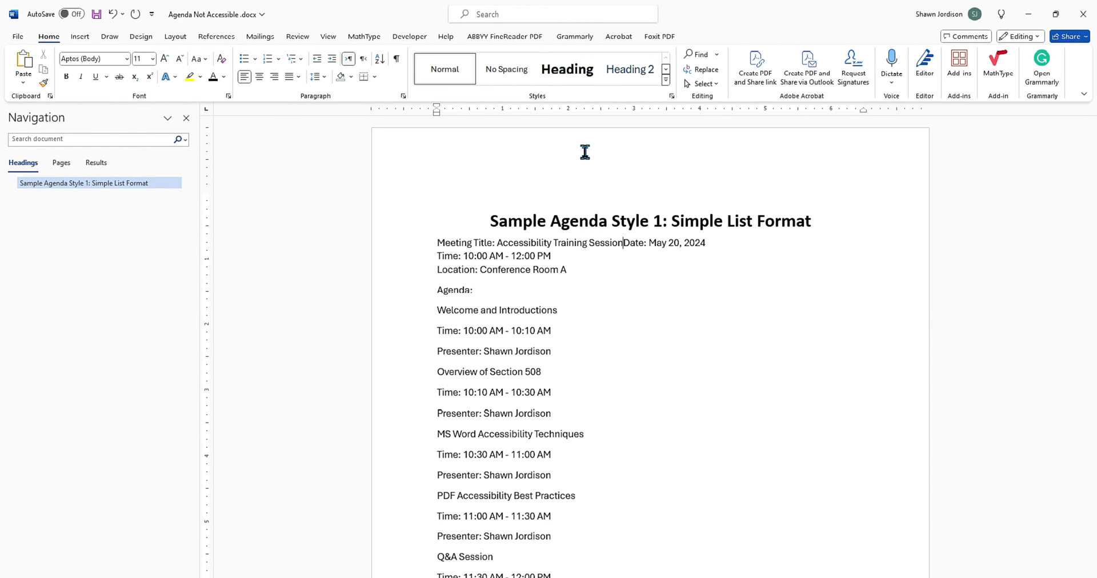
pyautogui.press('Enter')
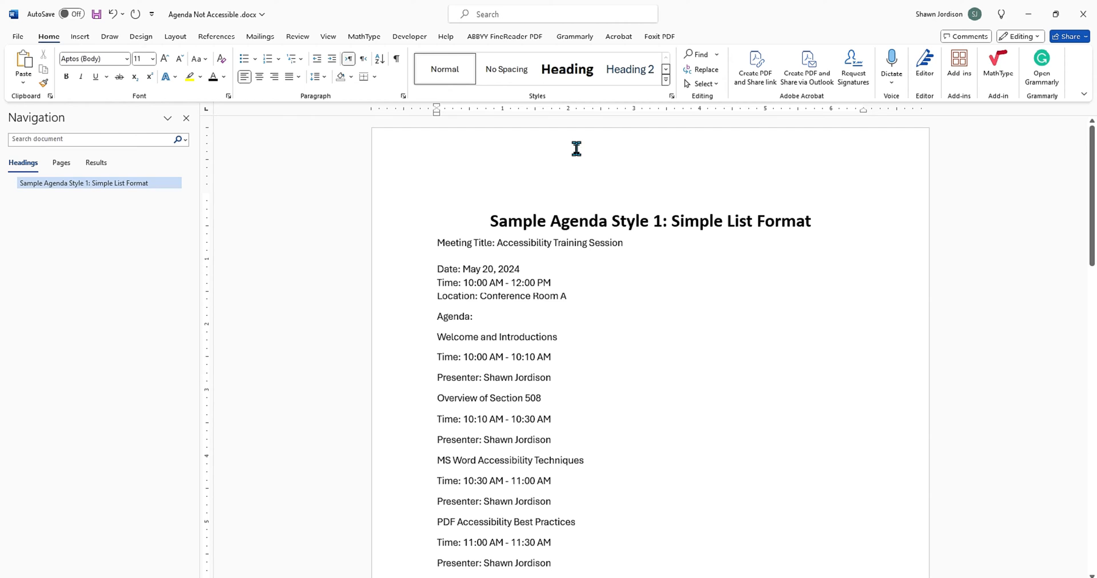
pyautogui.click(630, 70)
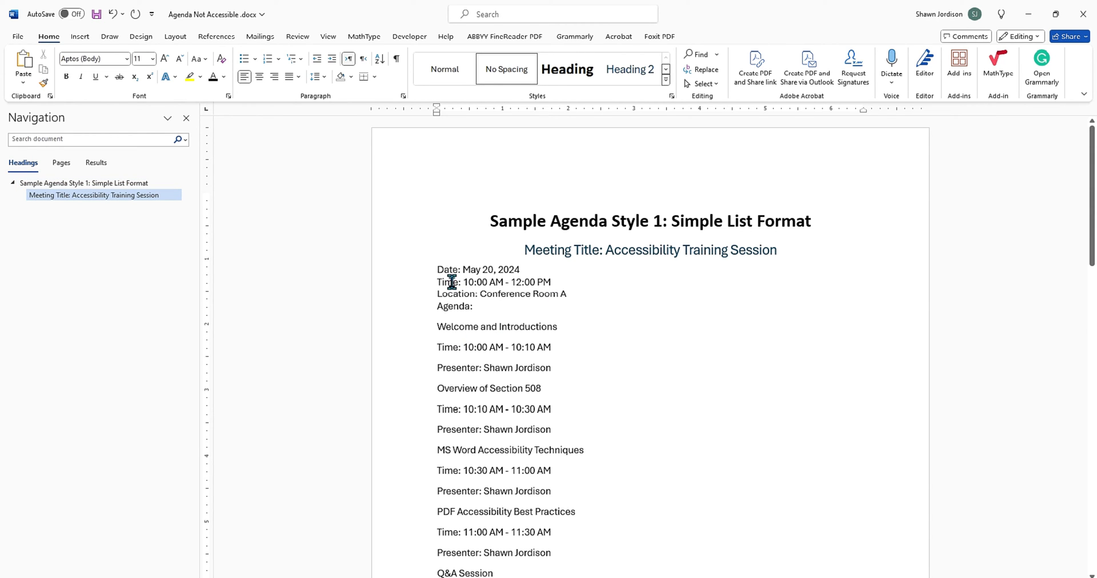
pyautogui.moveTo(451, 300)
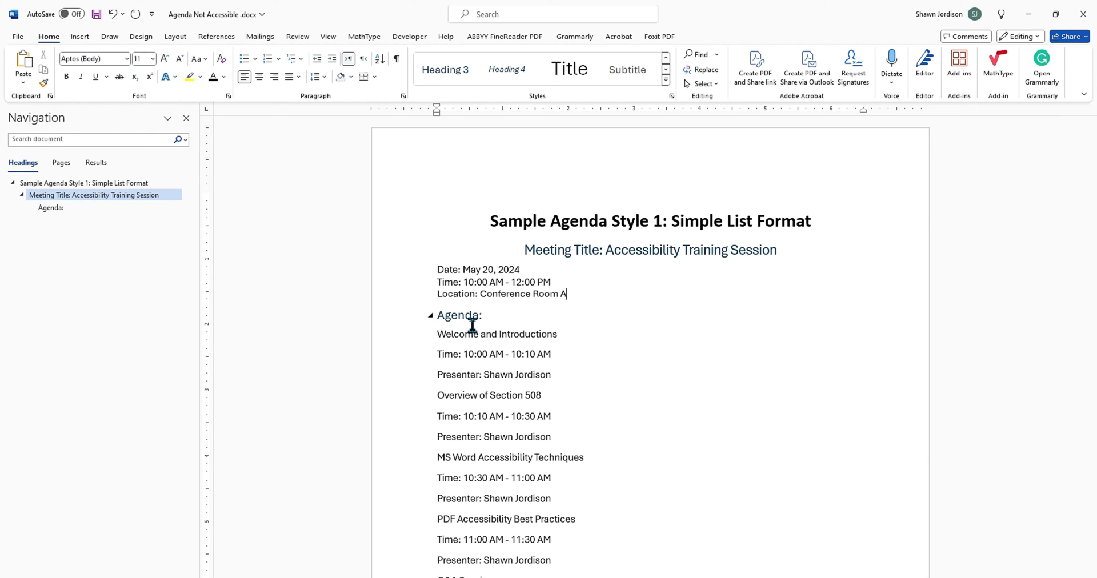
# Number the first two sessions, with time and presenter lines as bulleted sub-items
pyautogui.click(50, 208)
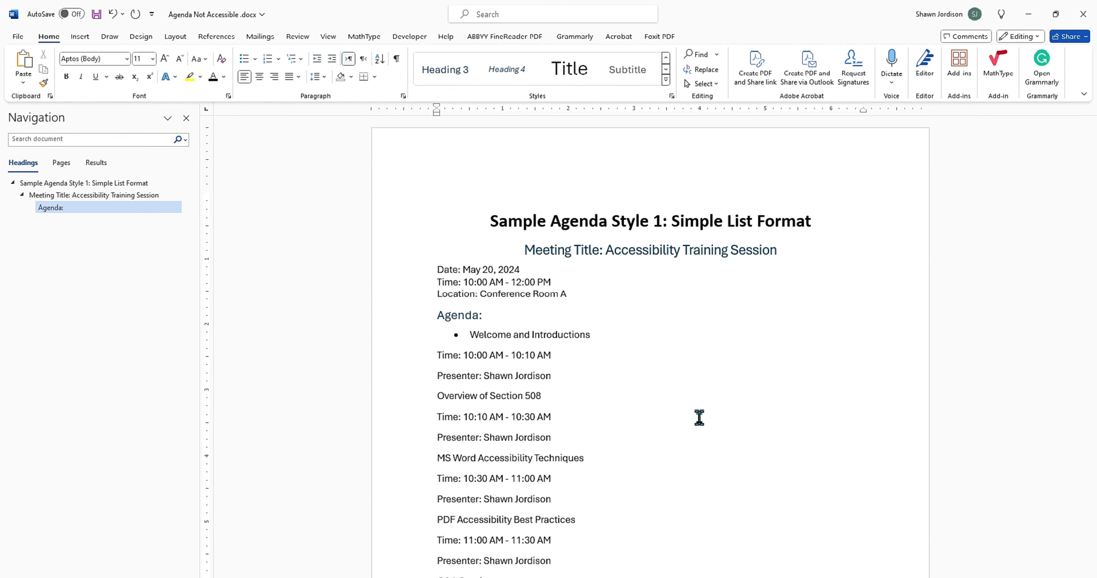
pyautogui.click(437, 355)
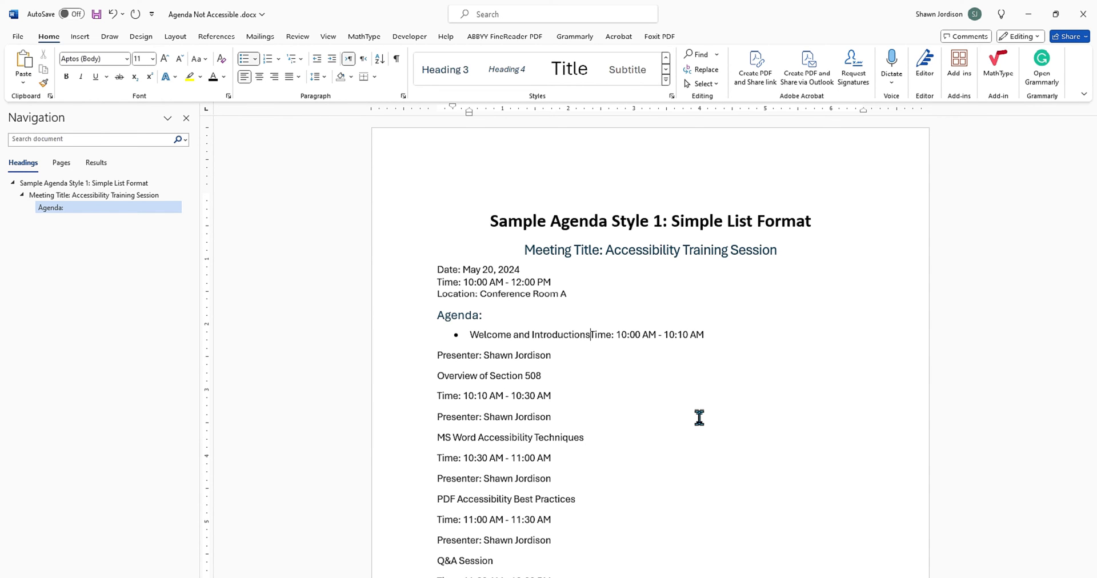
pyautogui.press('Enter')
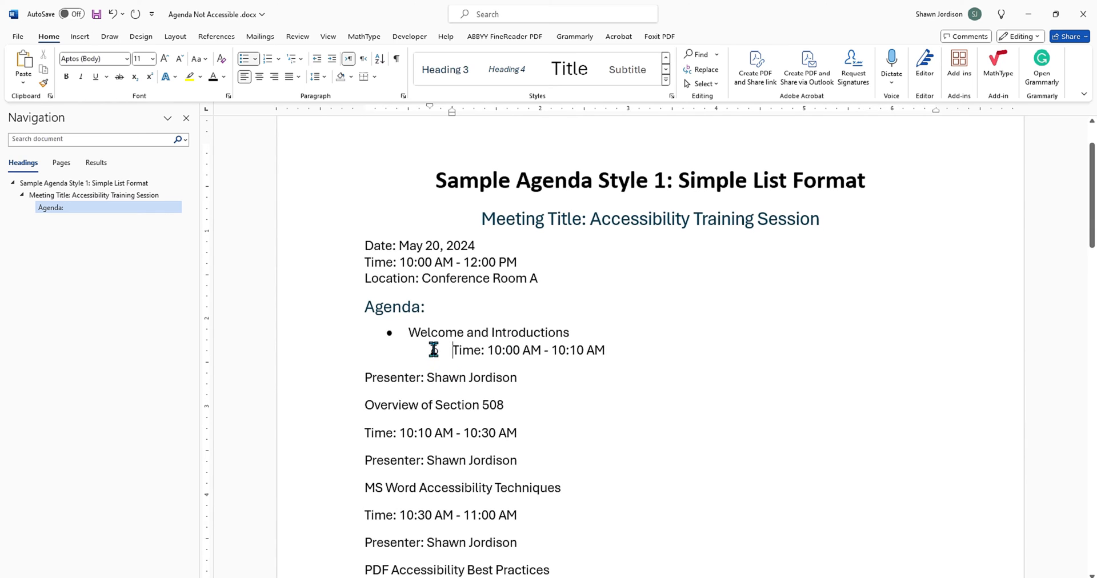
pyautogui.click(250, 59)
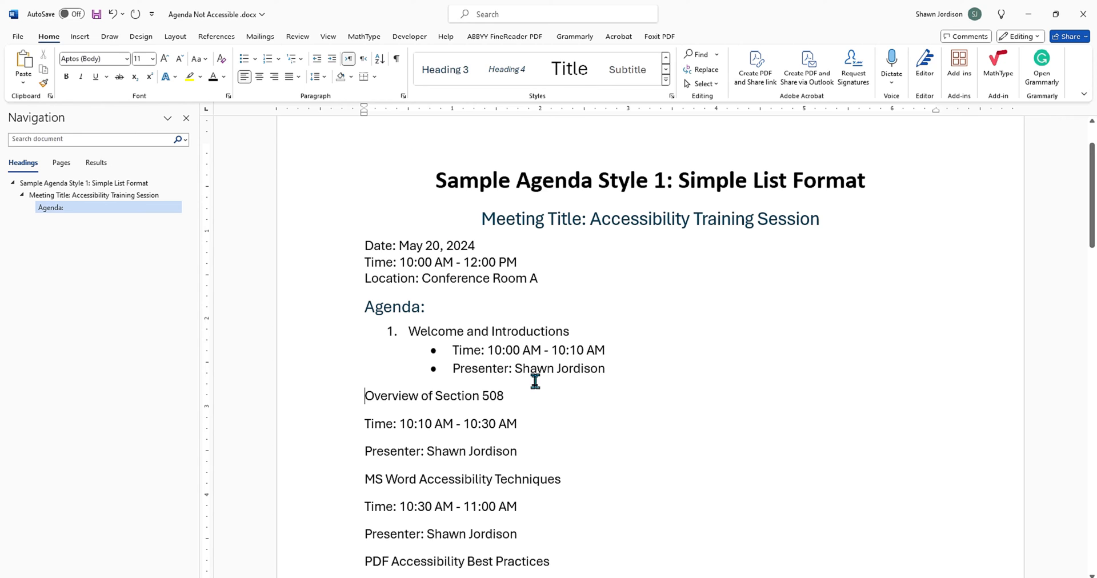
pyautogui.moveTo(288, 59)
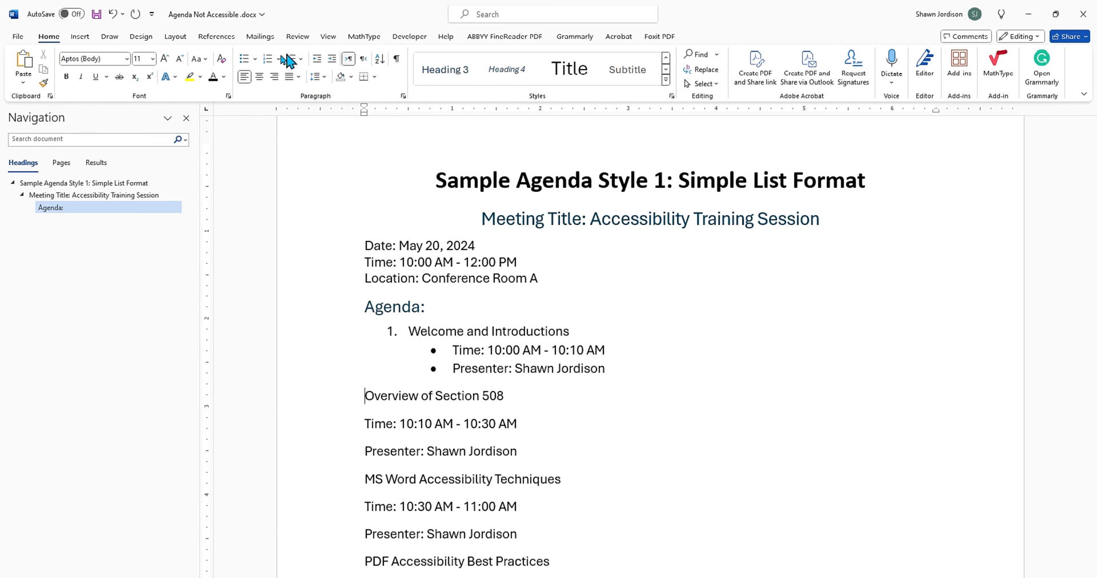
pyautogui.click(268, 58)
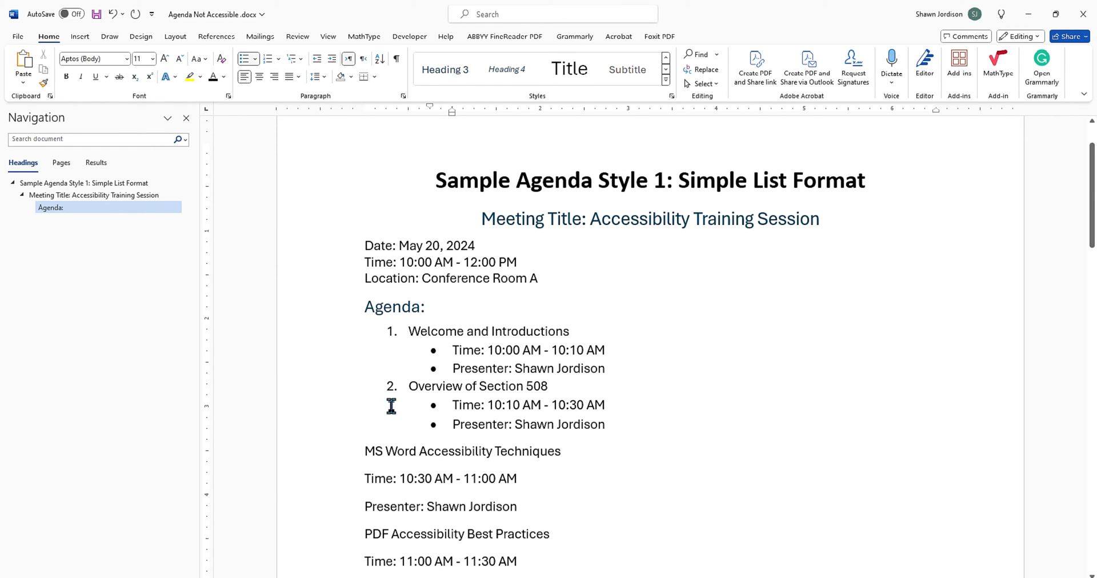
pyautogui.click(365, 451)
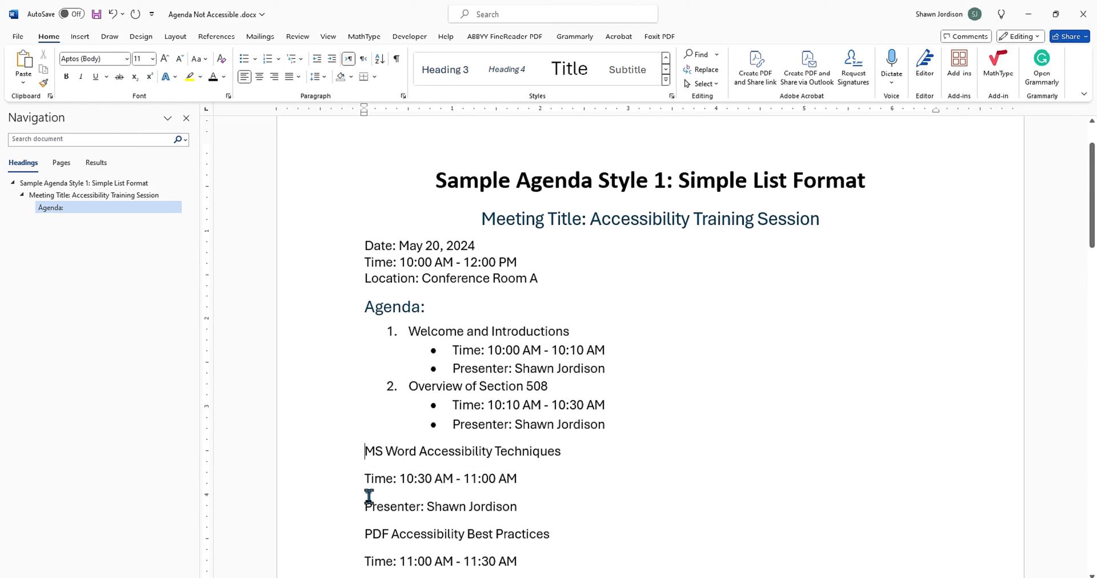
pyautogui.moveTo(461, 464)
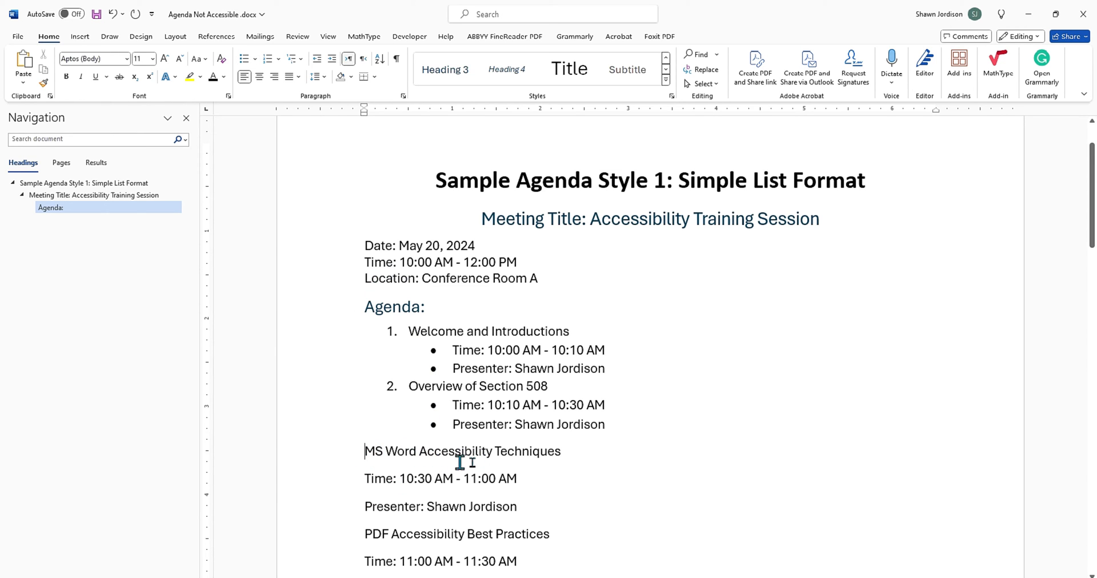
pyautogui.moveTo(718, 440)
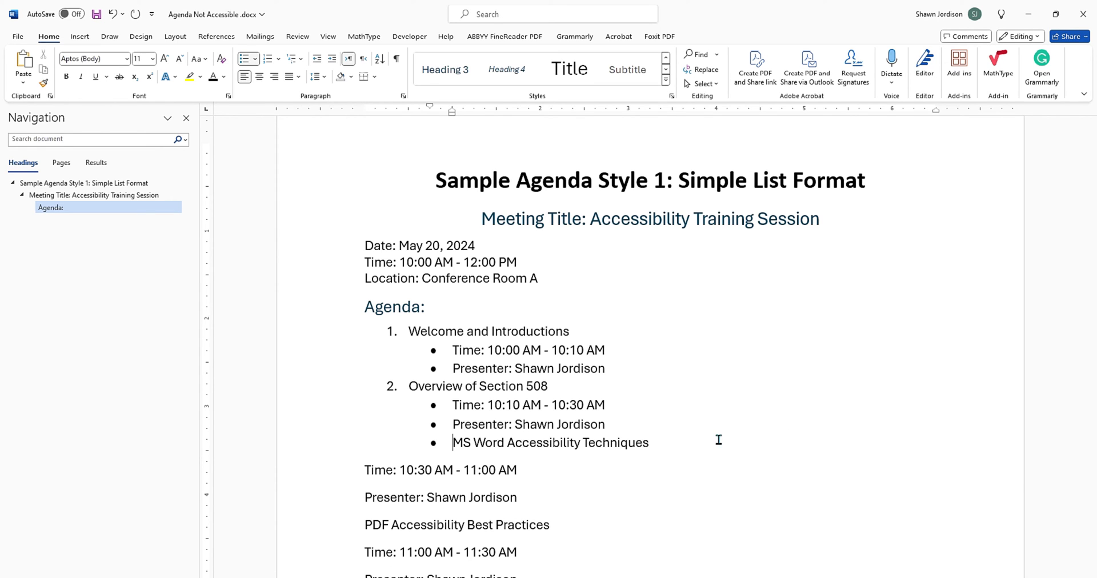
pyautogui.moveTo(433, 405)
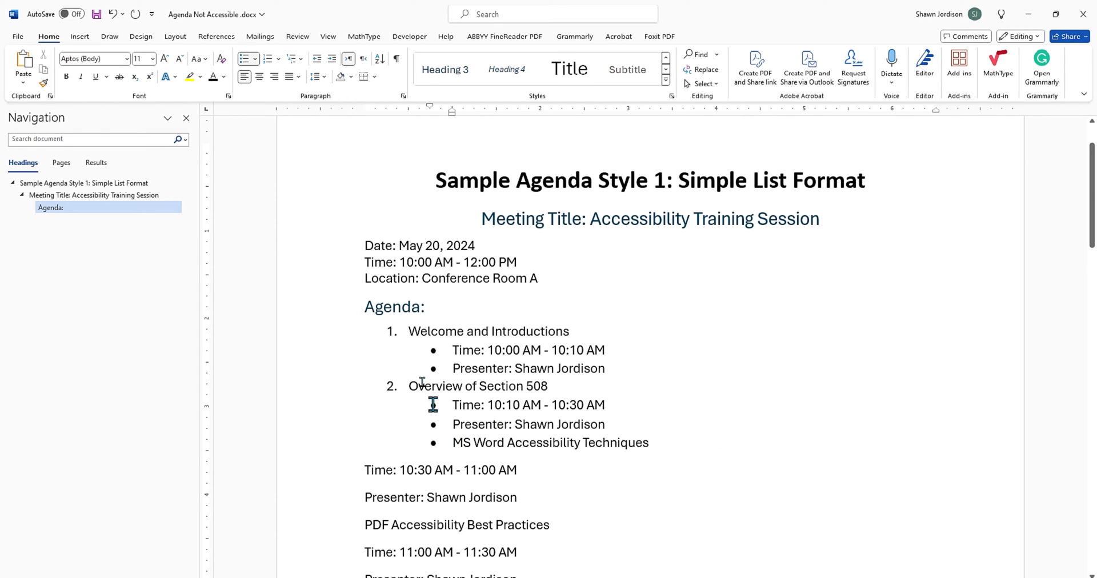
pyautogui.moveTo(315, 59)
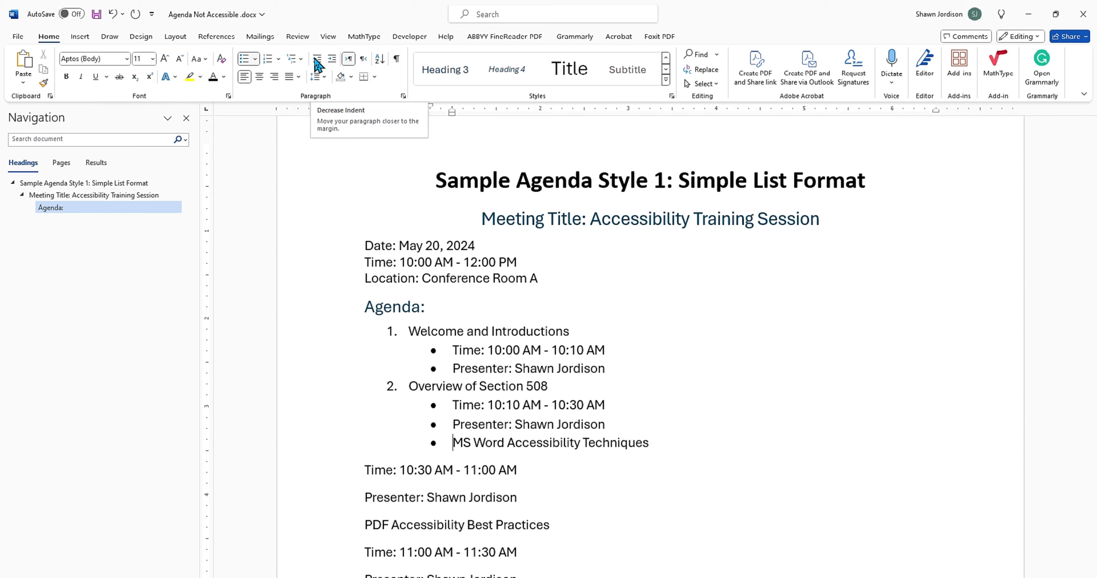
pyautogui.moveTo(333, 63)
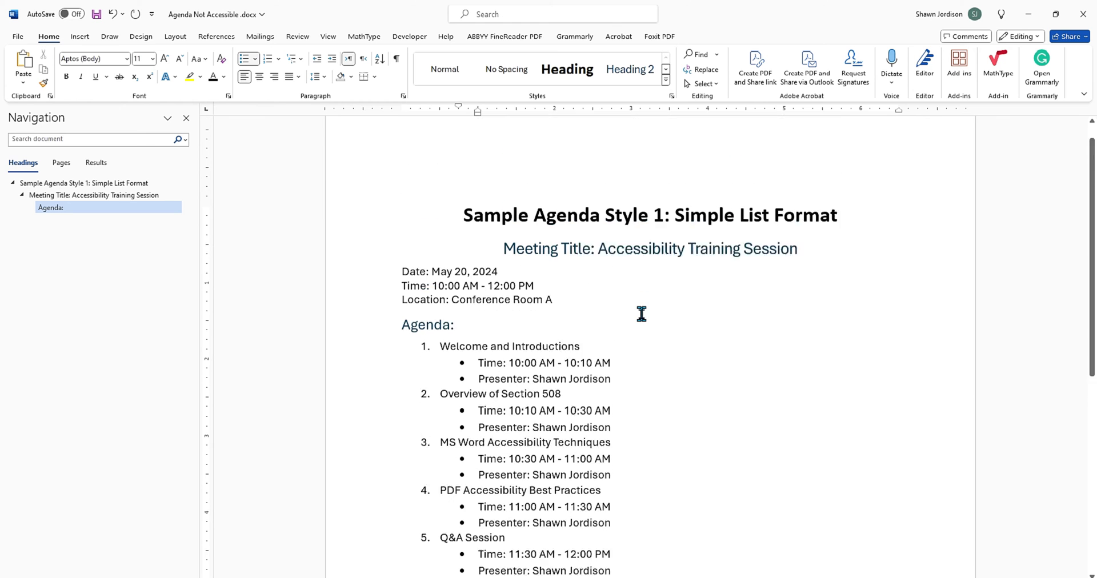
pyautogui.scroll(-3)
pyautogui.write(' or')
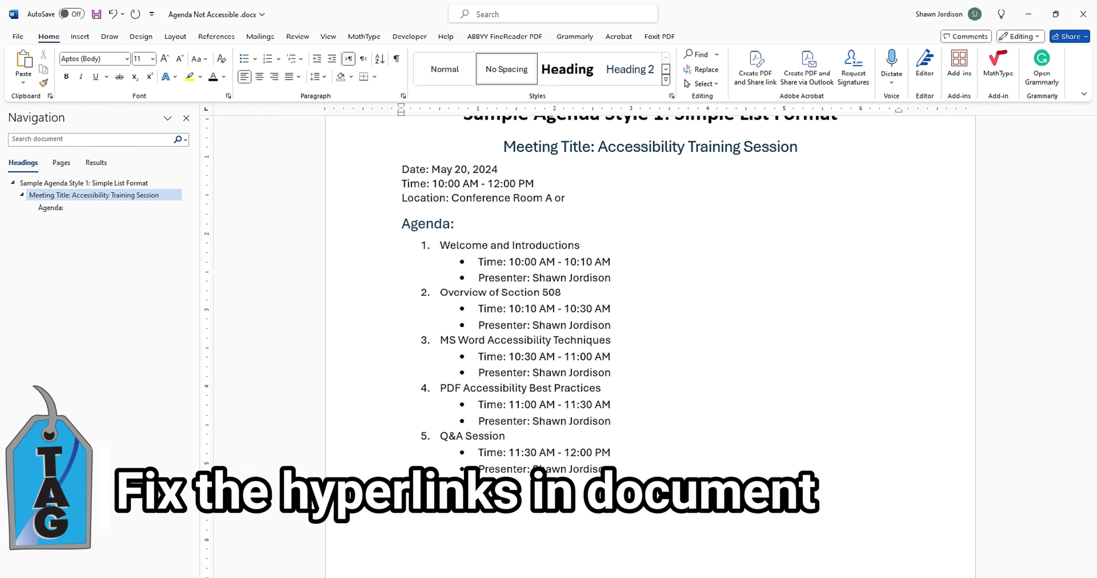
pyautogui.write('in the Zoom rom:')
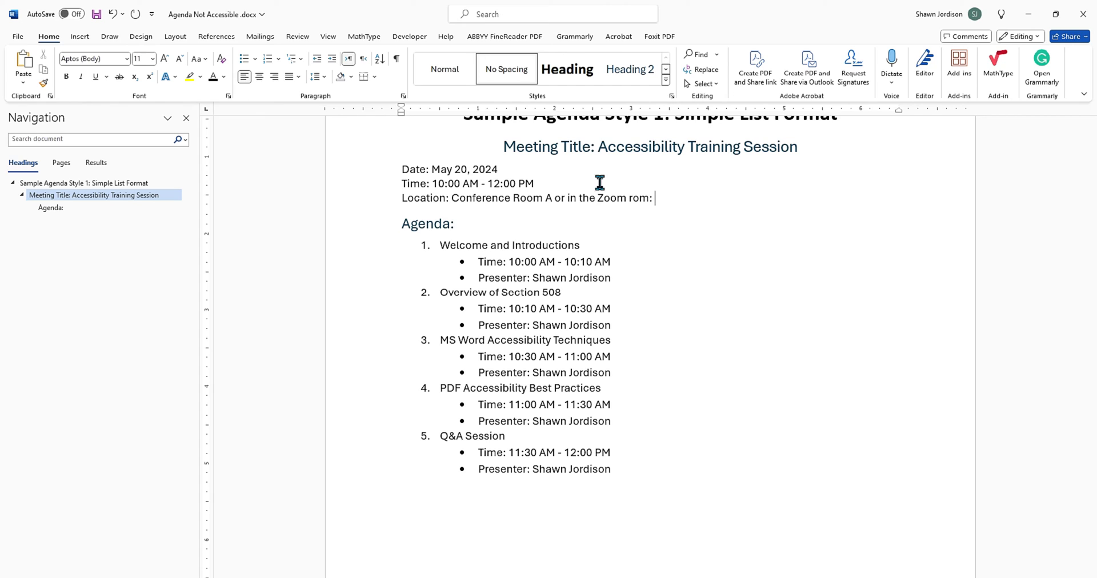
pyautogui.write('ww')
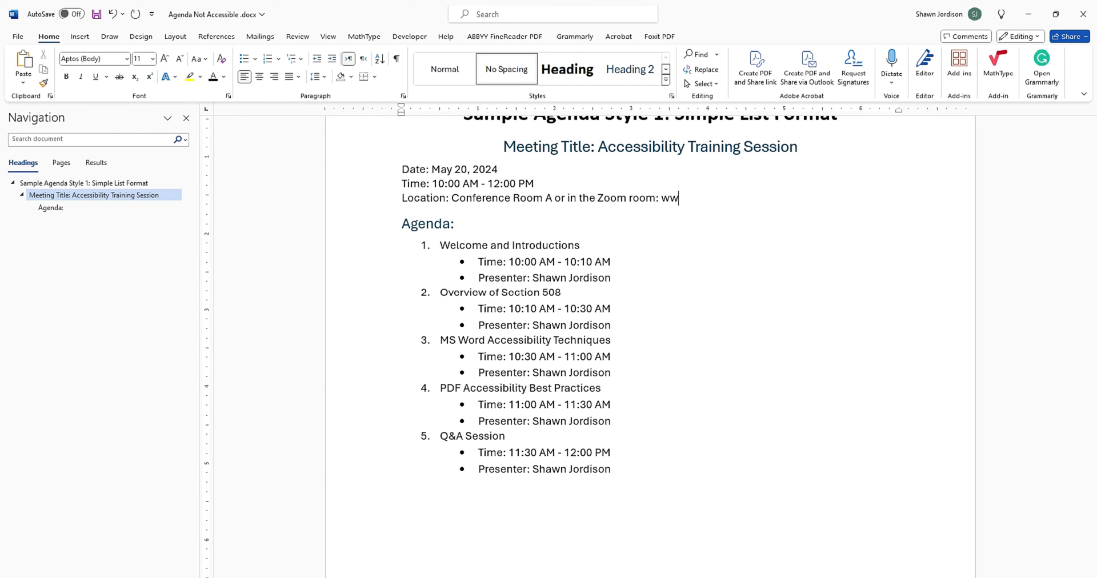
pyautogui.write('w.theaccessibilityguy.c')
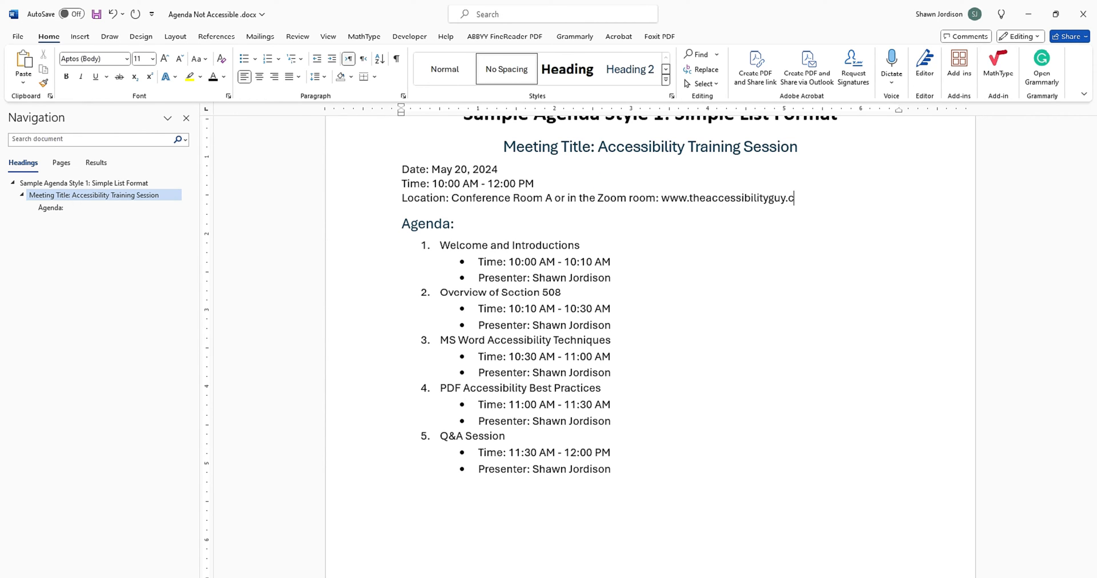
pyautogui.write('om')
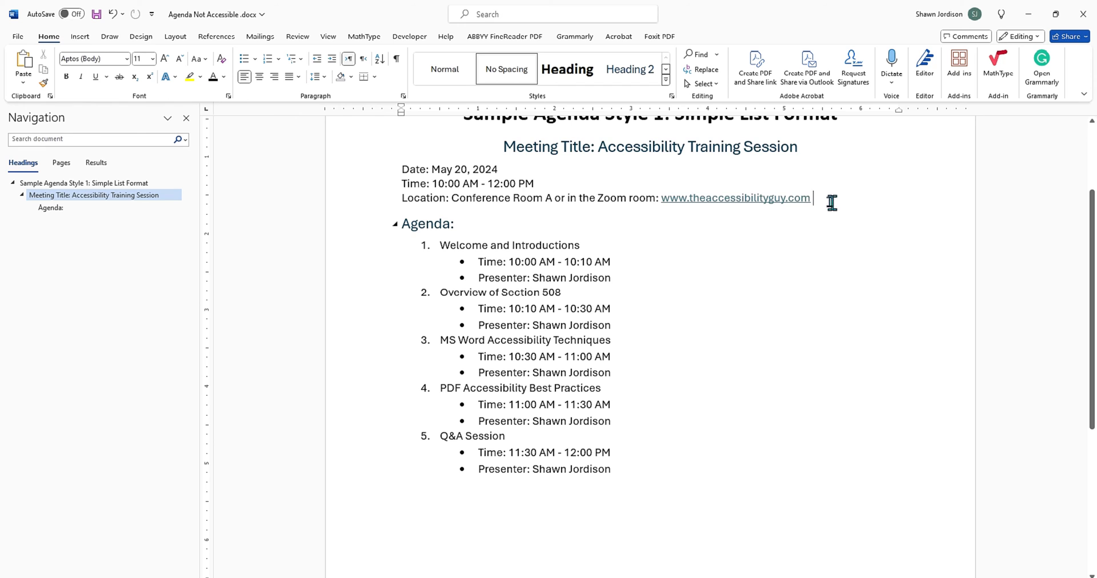
pyautogui.moveTo(811, 198); pyautogui.dragTo(665, 198)
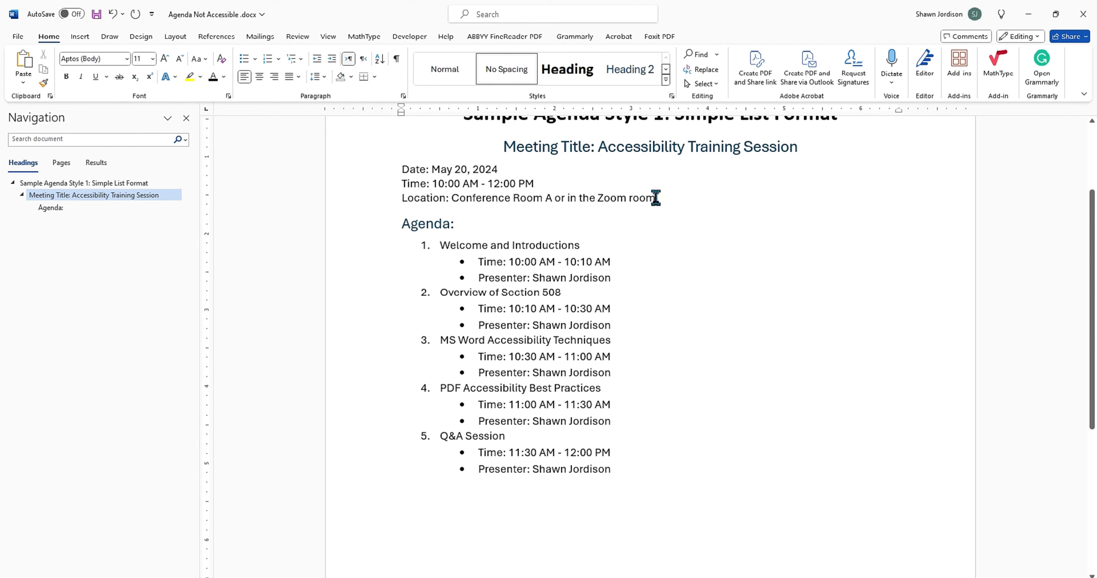
pyautogui.doubleClick(616, 198)
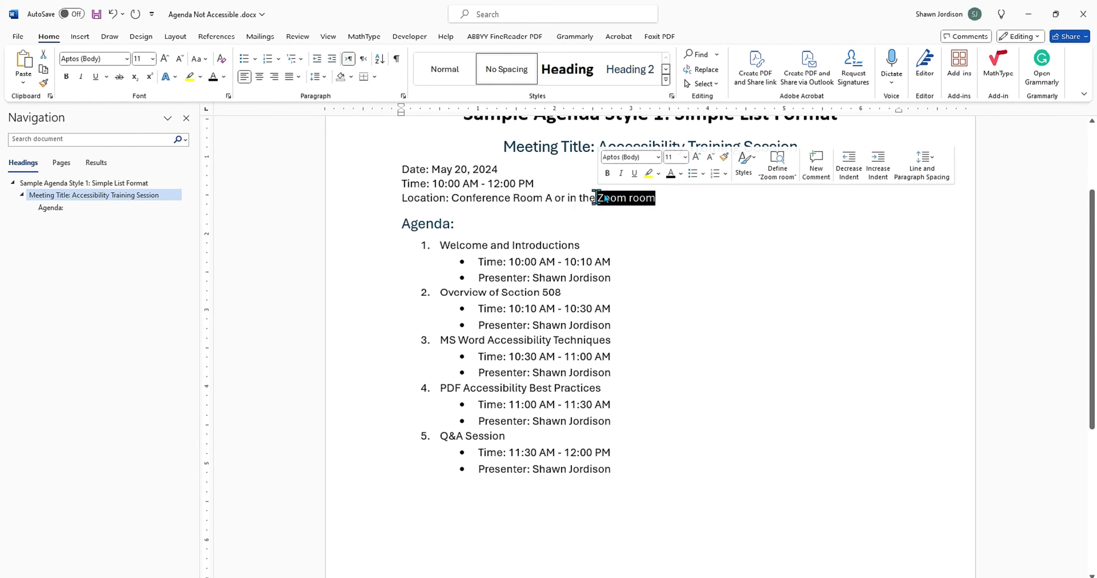
pyautogui.rightClick(615, 198)
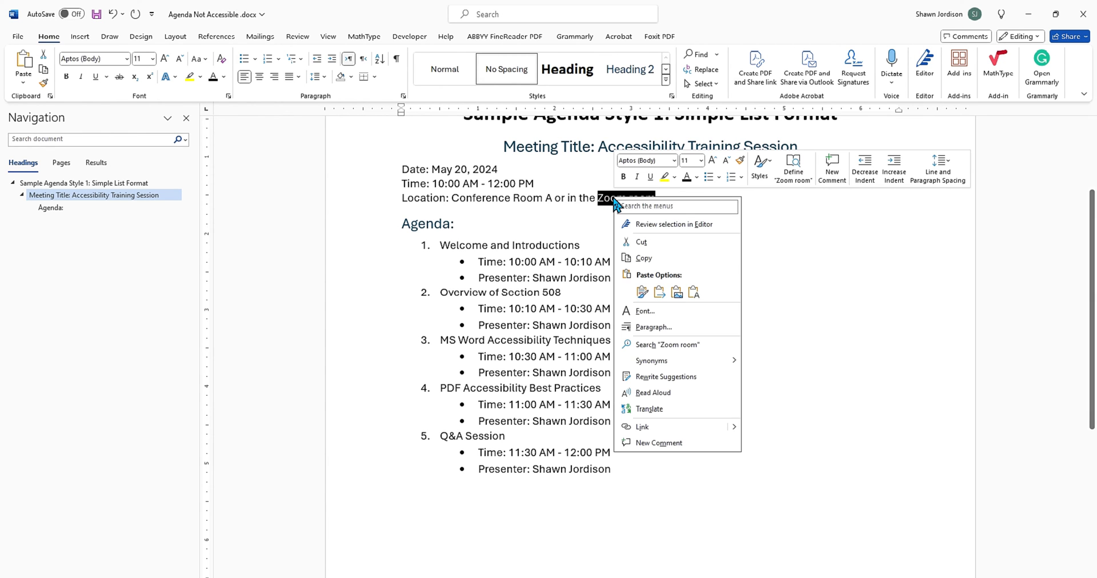
pyautogui.click(639, 427)
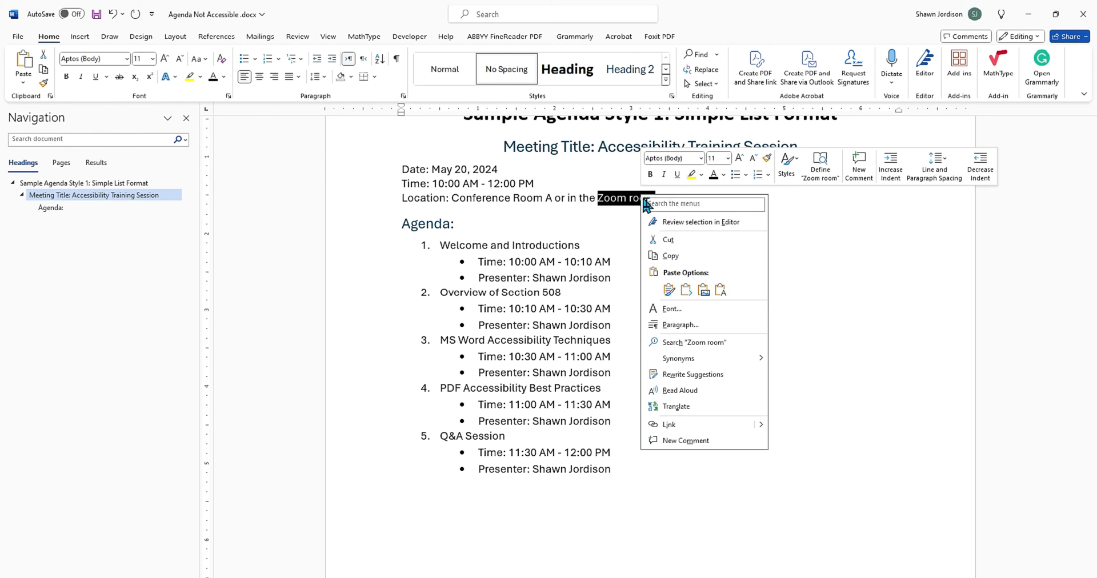
pyautogui.click(669, 424)
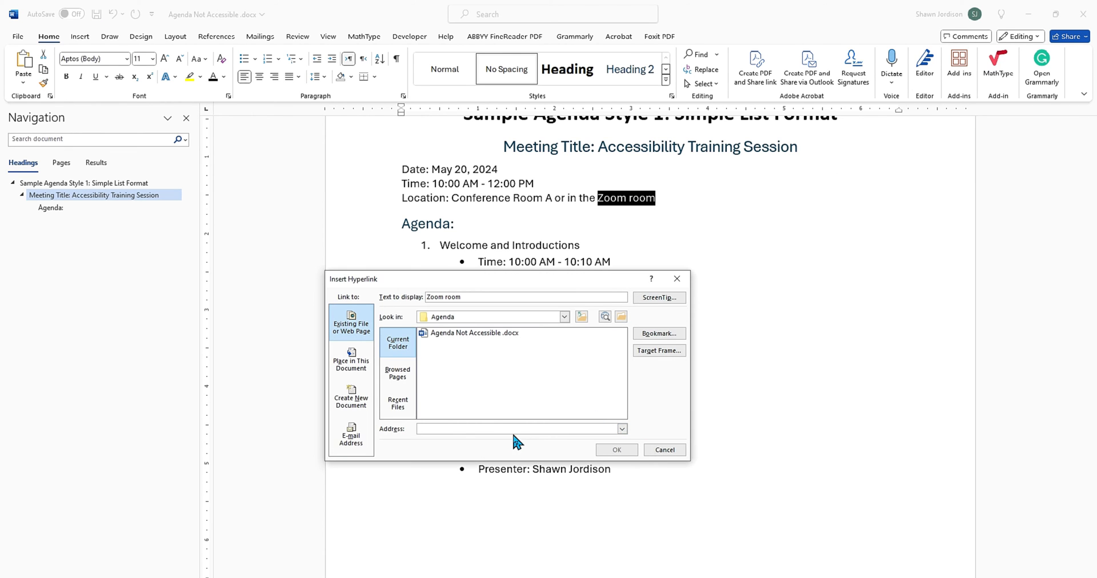
pyautogui.write('http://www.theaccessibilityguy.com/')
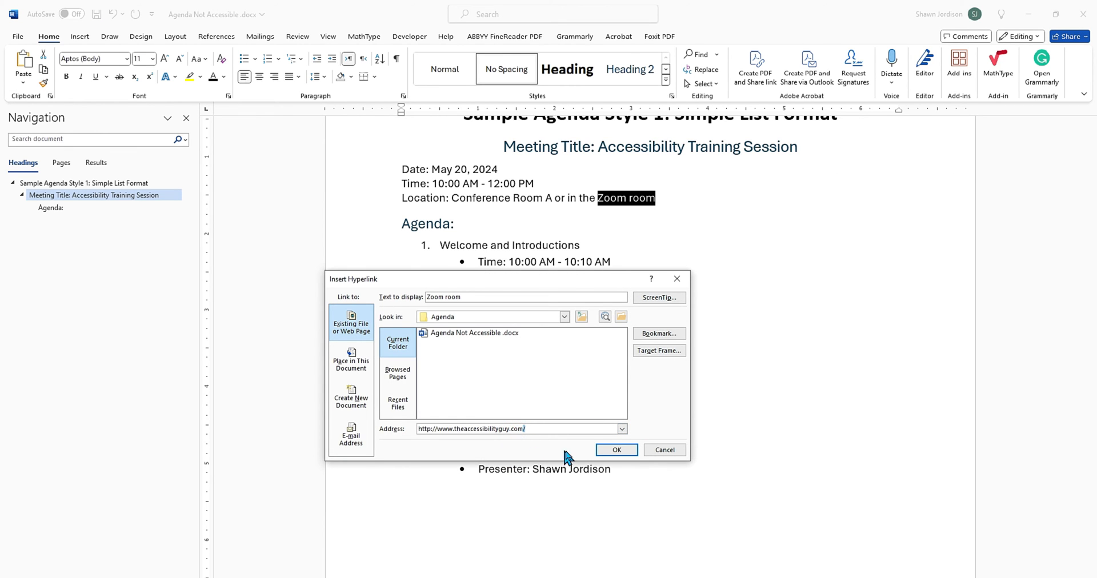
pyautogui.click(617, 450)
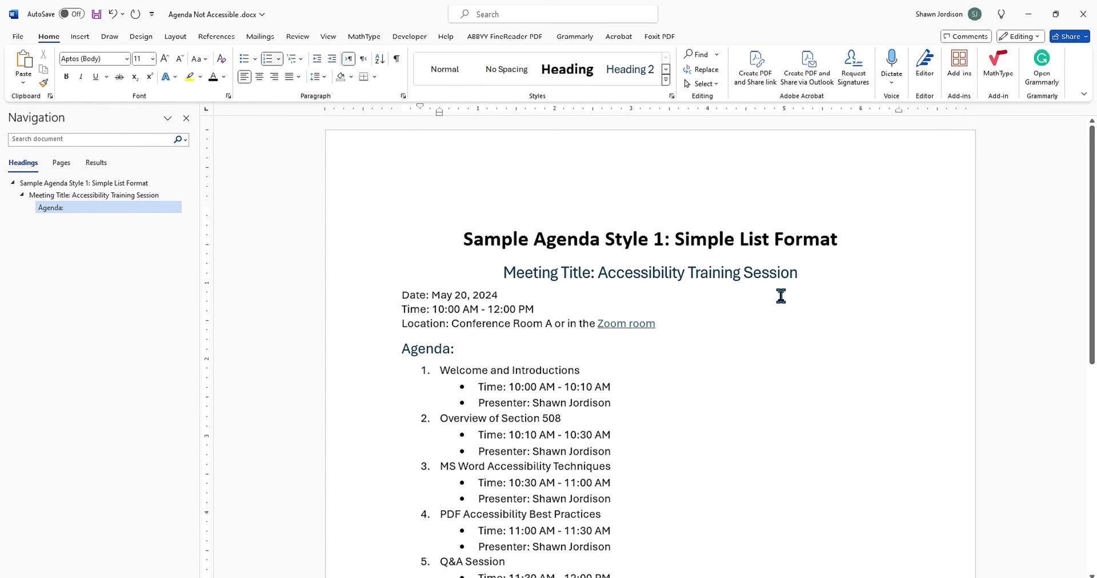
pyautogui.moveTo(775, 293)
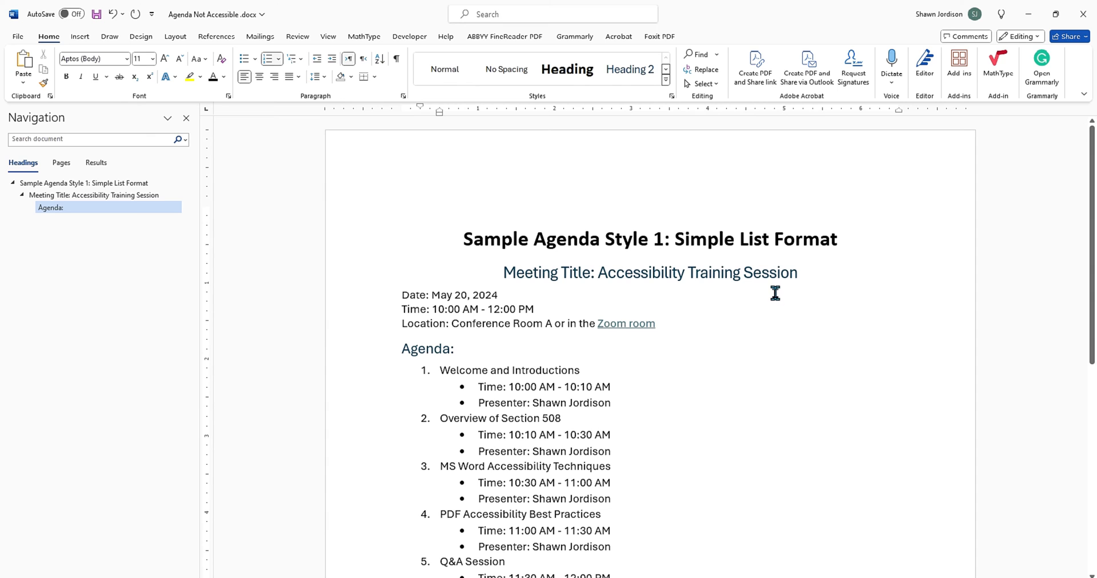
pyautogui.moveTo(286, 190)
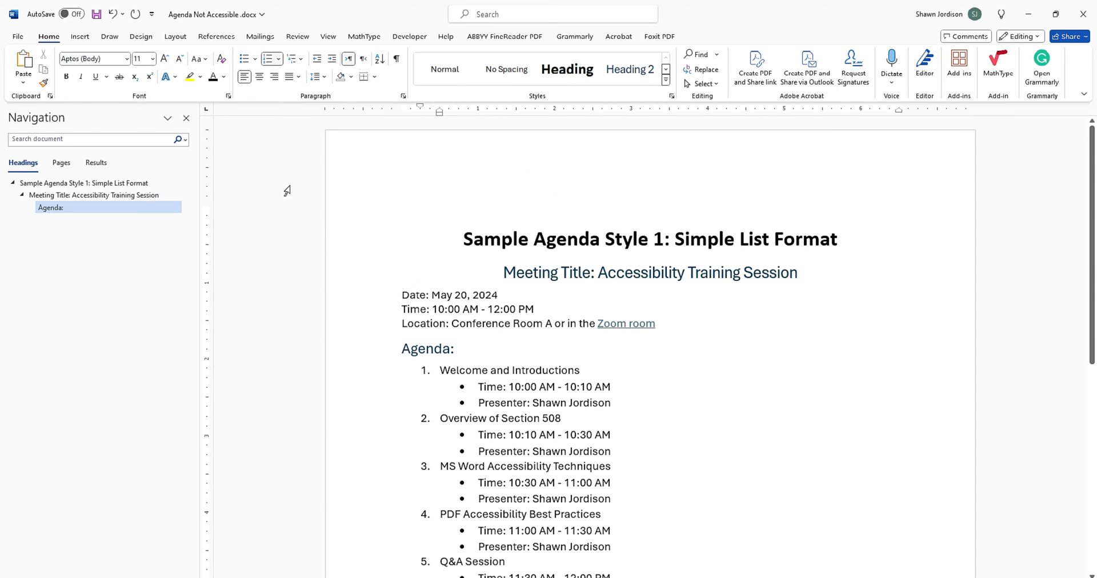
pyautogui.moveTo(421, 221)
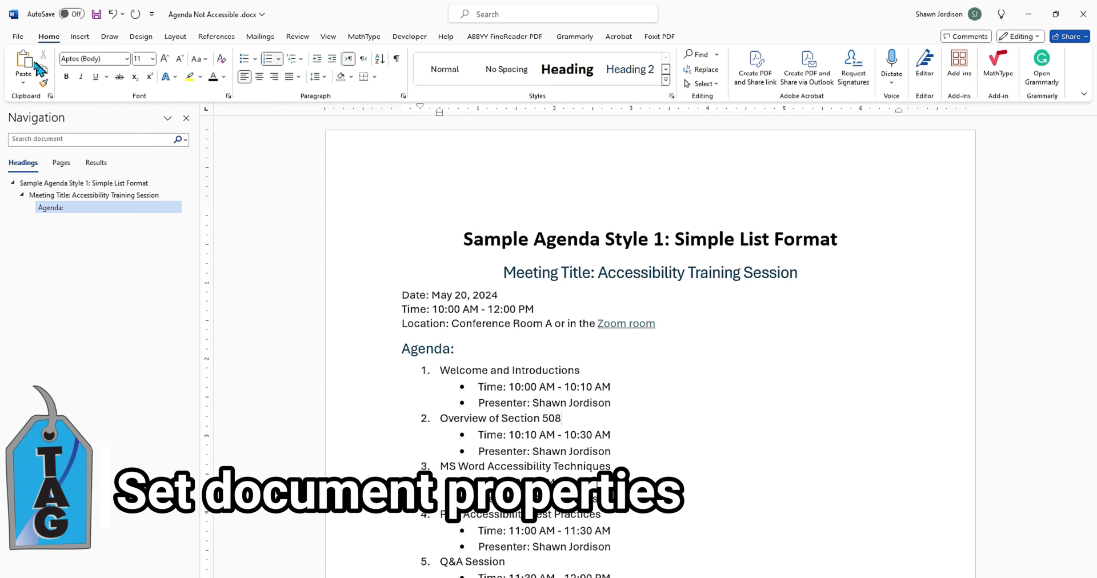
# Set Advanced Properties Title to 'Sample Agenda' and Subject to 'Agenda', then go back
pyautogui.click(34, 36)
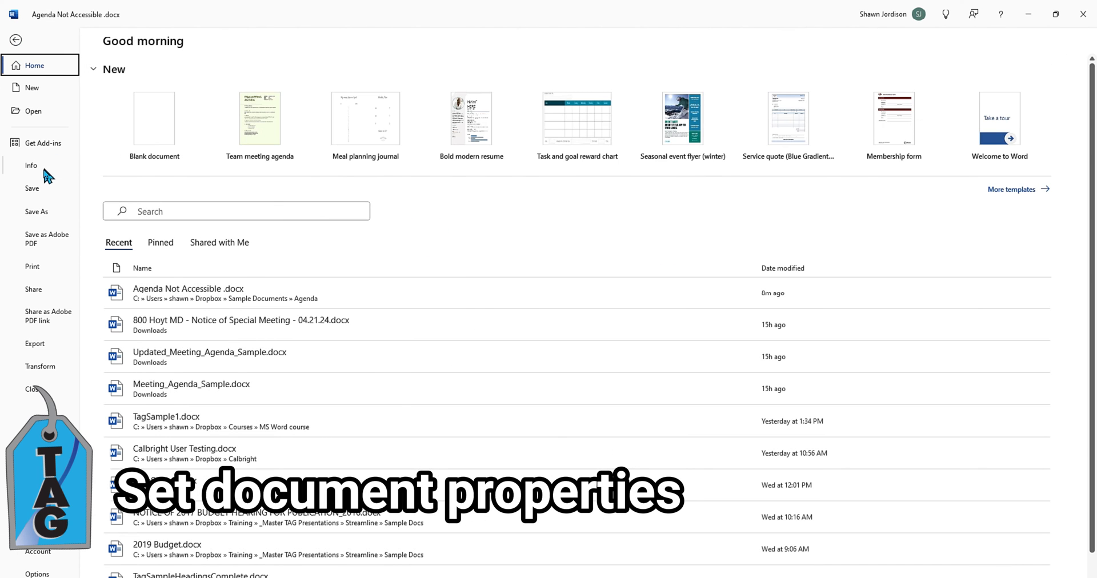
pyautogui.click(511, 139)
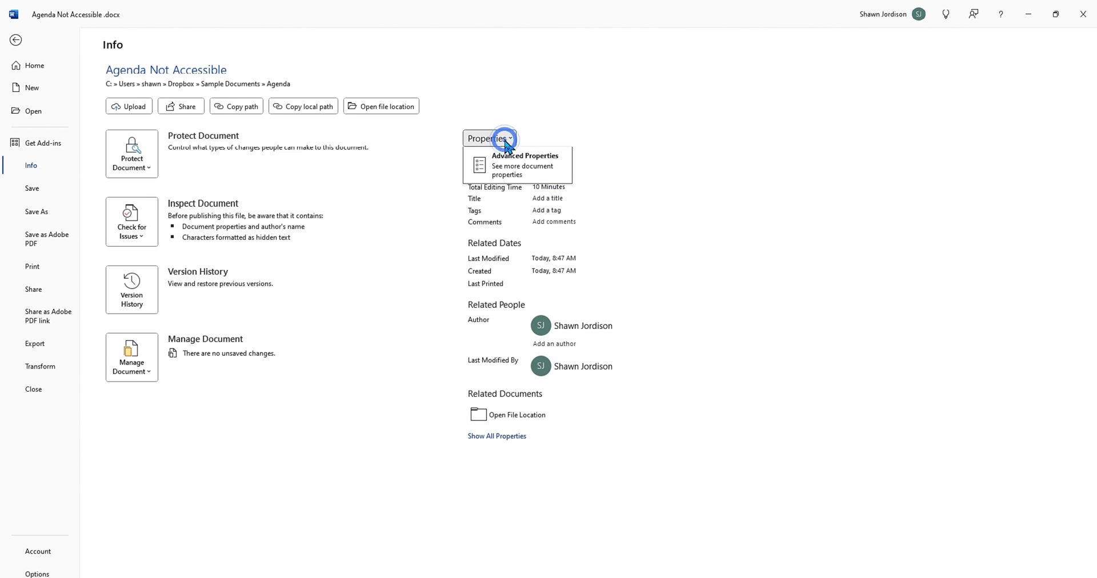
pyautogui.click(524, 166)
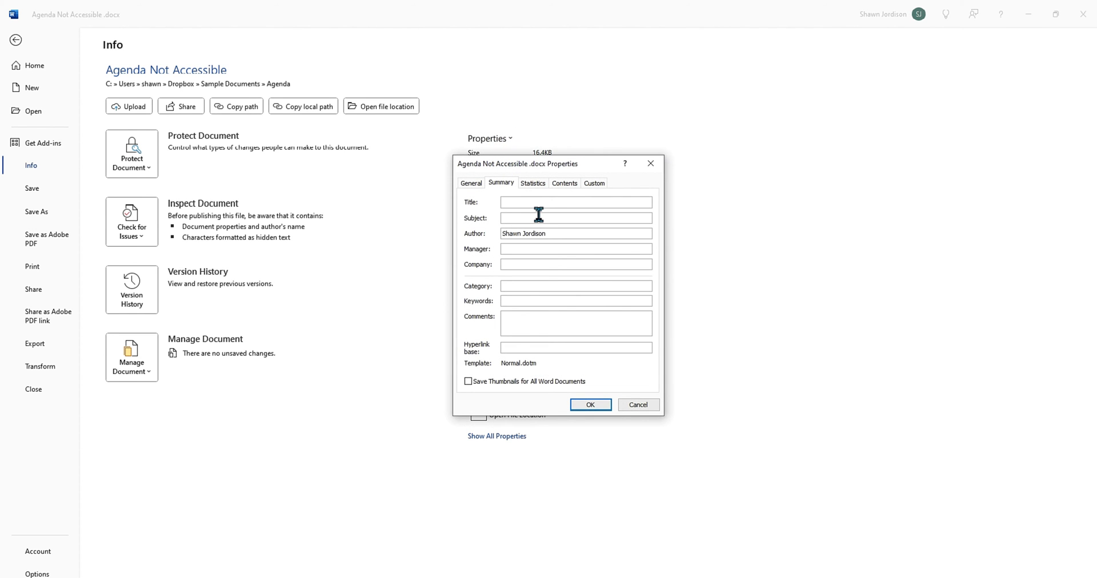
pyautogui.write('Sample A')
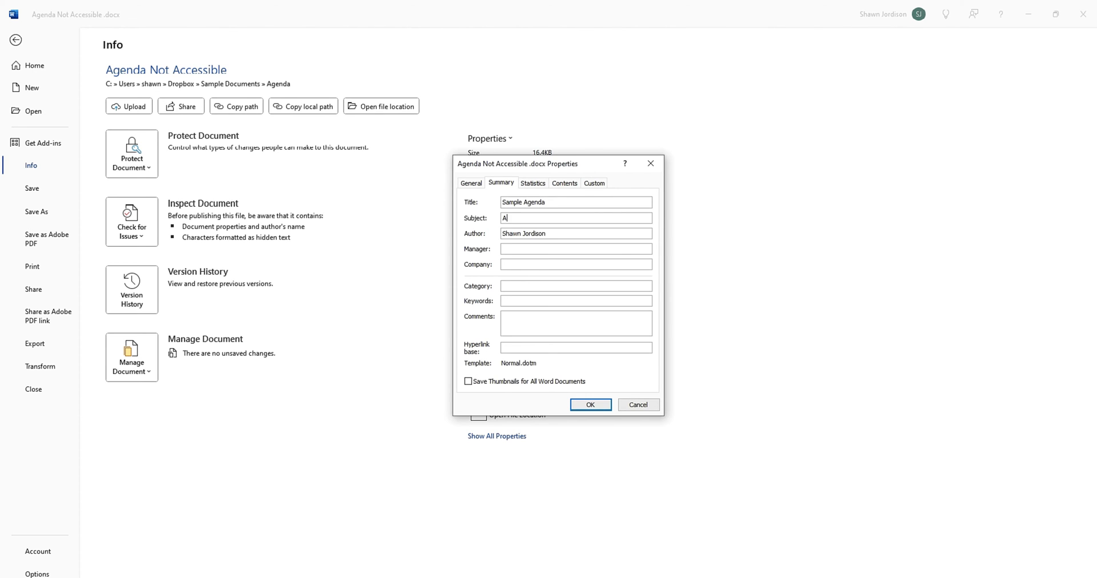
pyautogui.write('genda')
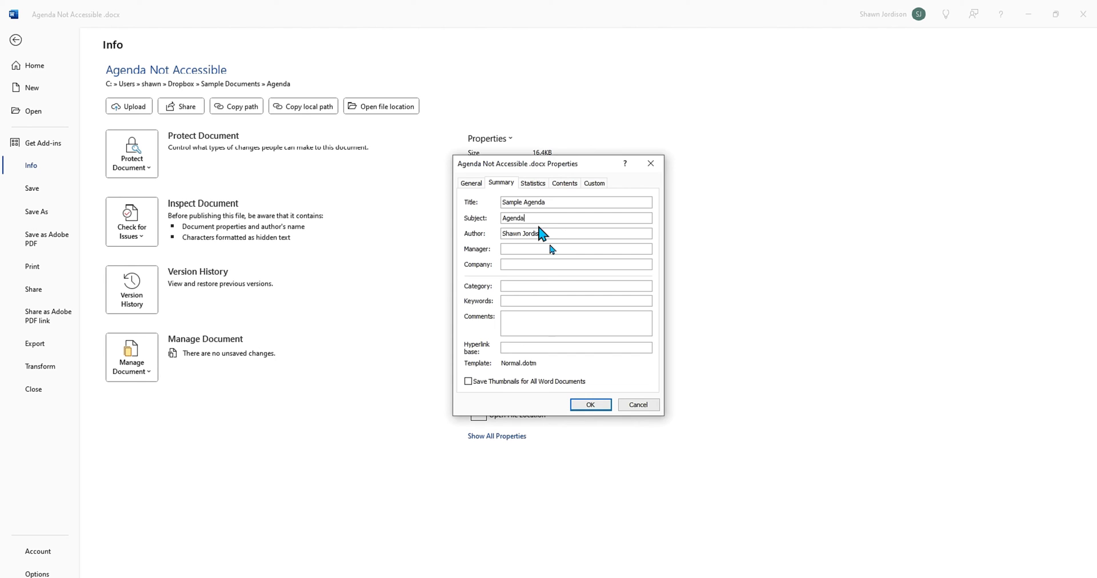
pyautogui.click(590, 404)
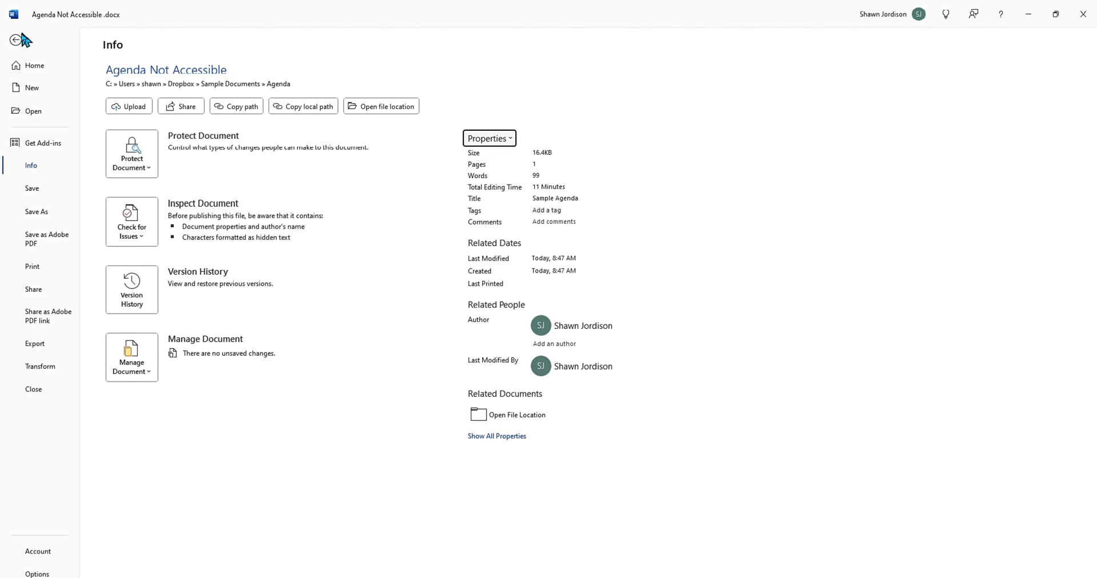
pyautogui.click(11, 38)
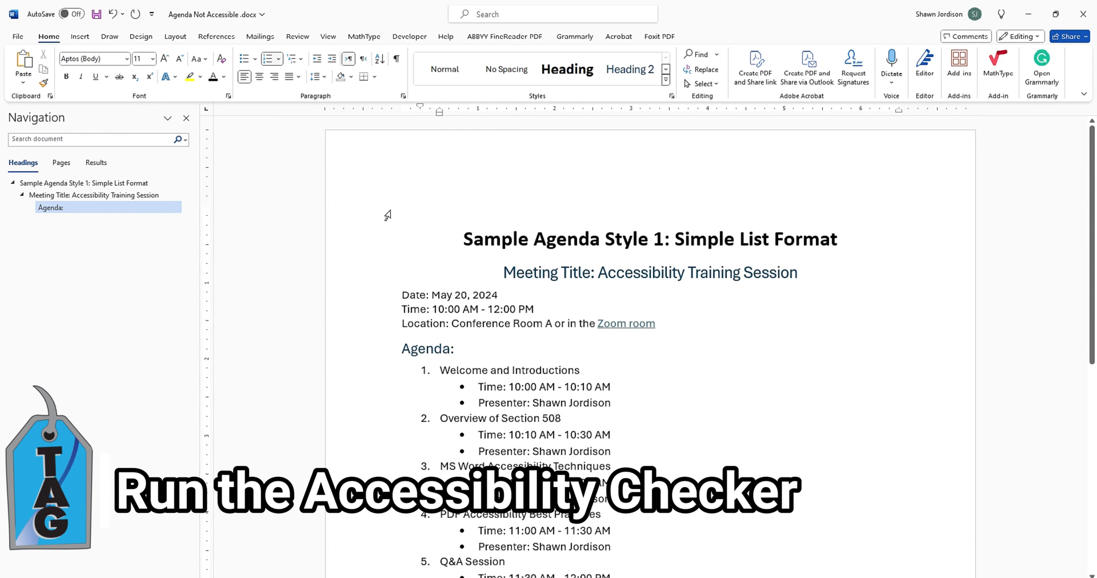
# Run Check Accessibility from the Review tab, confirming no issues are found
pyautogui.click(297, 36)
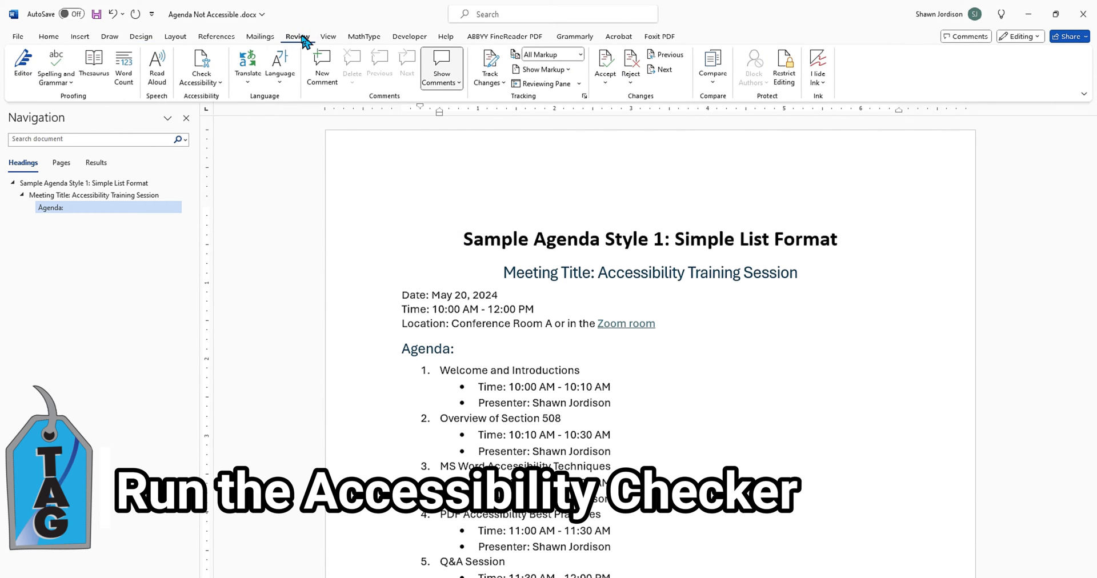
pyautogui.click(200, 62)
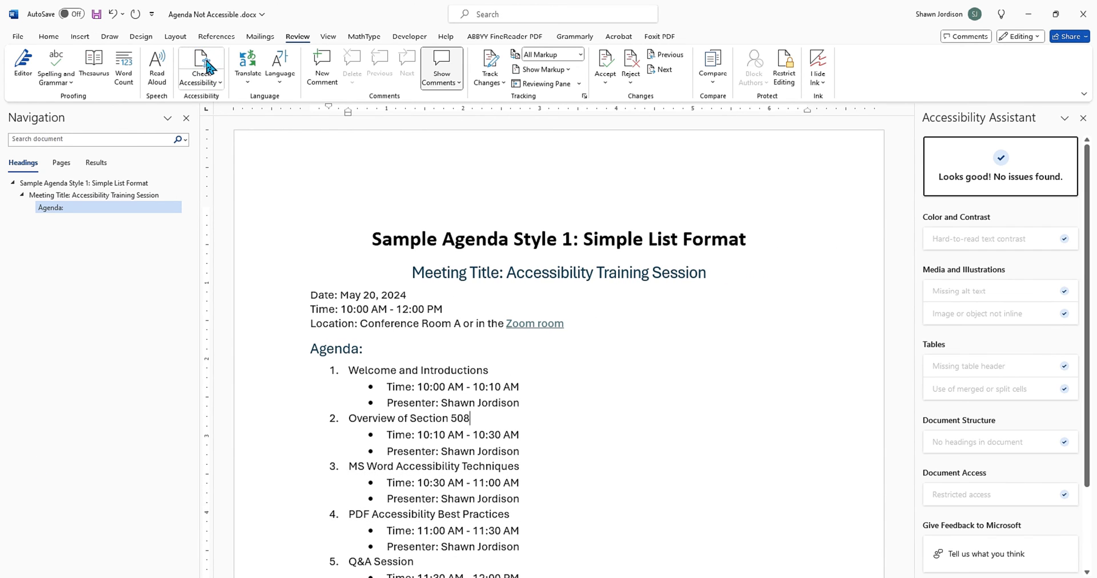
pyautogui.moveTo(963, 188)
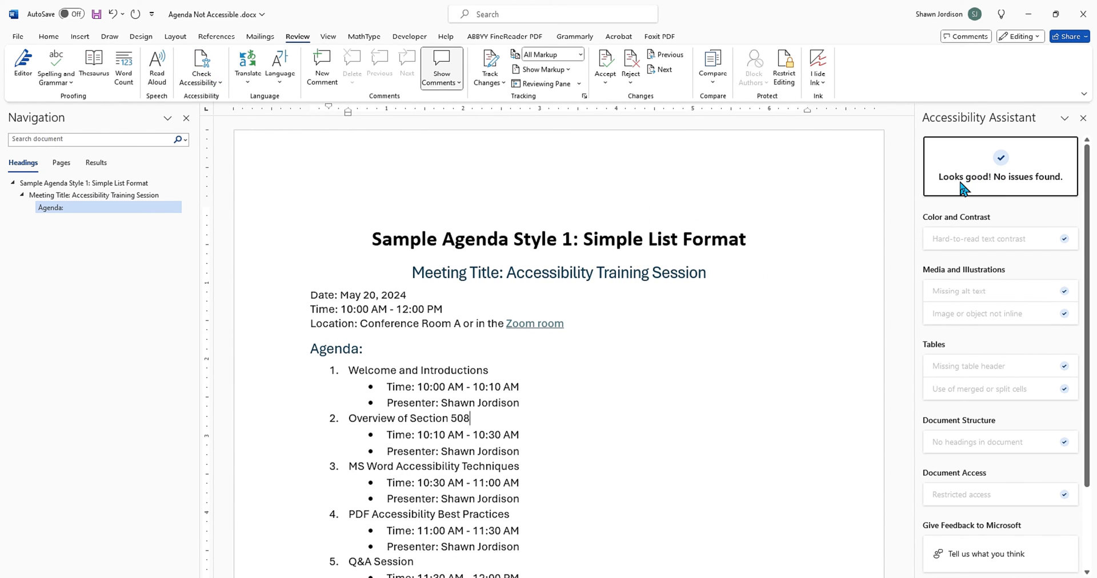
pyautogui.moveTo(1077, 197)
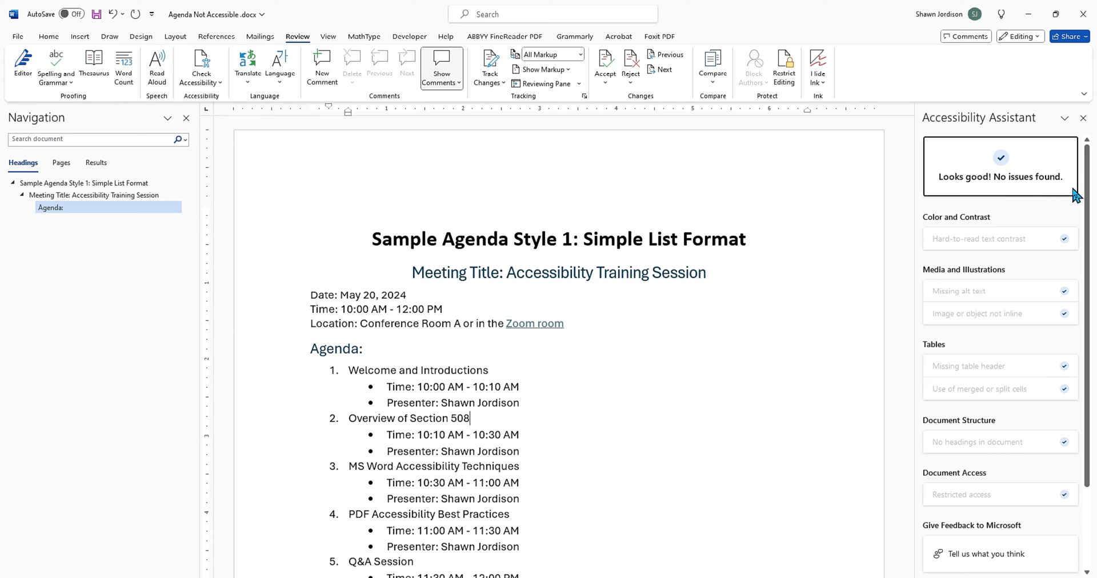
pyautogui.moveTo(967, 221)
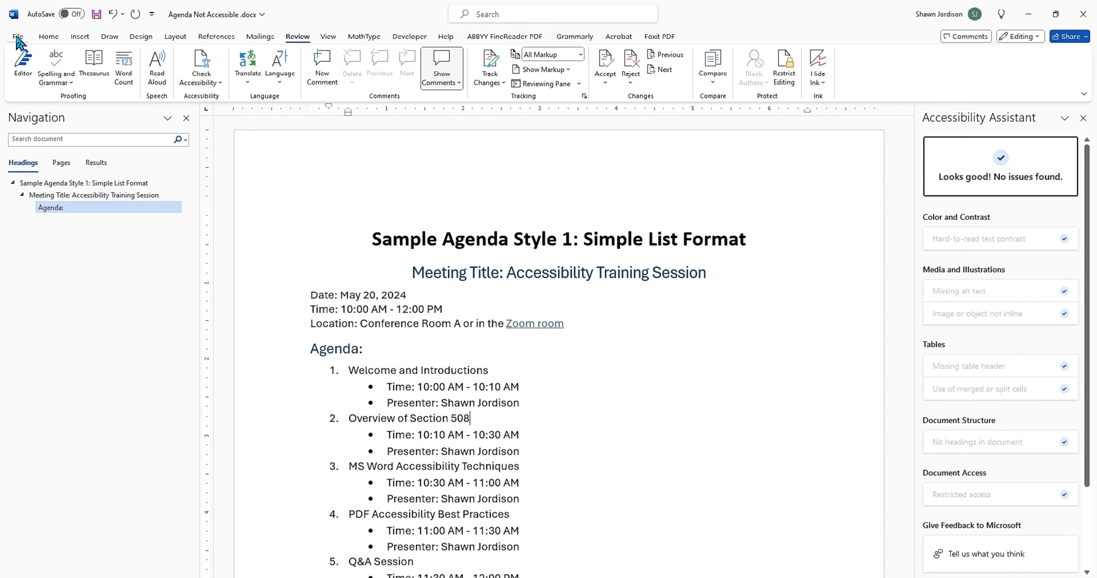
# Save a copy of the agenda as 'Agenda Accessible' and show the Acrobat ribbon
pyautogui.click(22, 27)
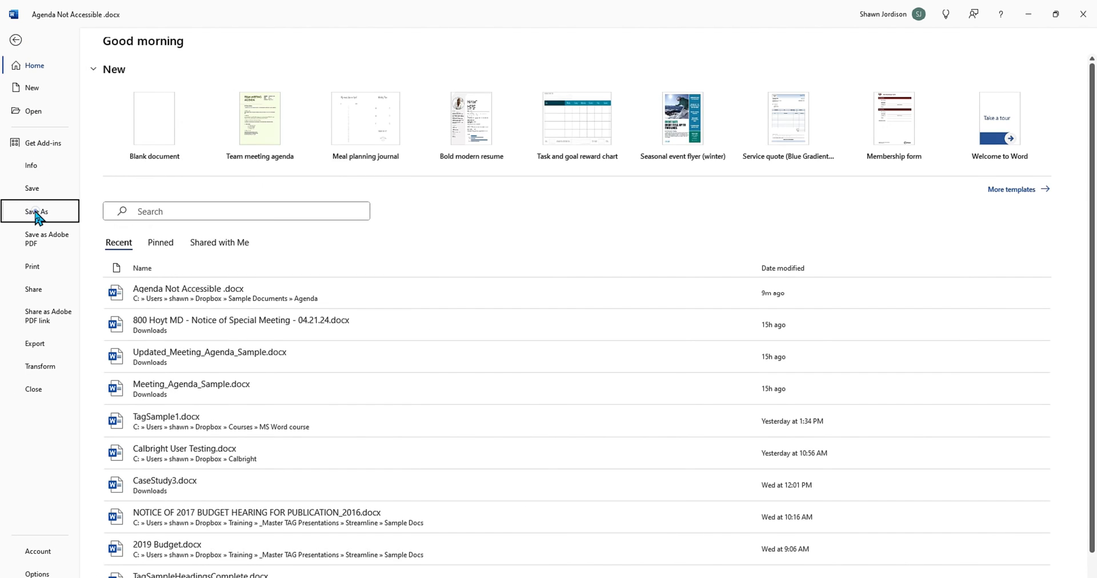
pyautogui.click(36, 211)
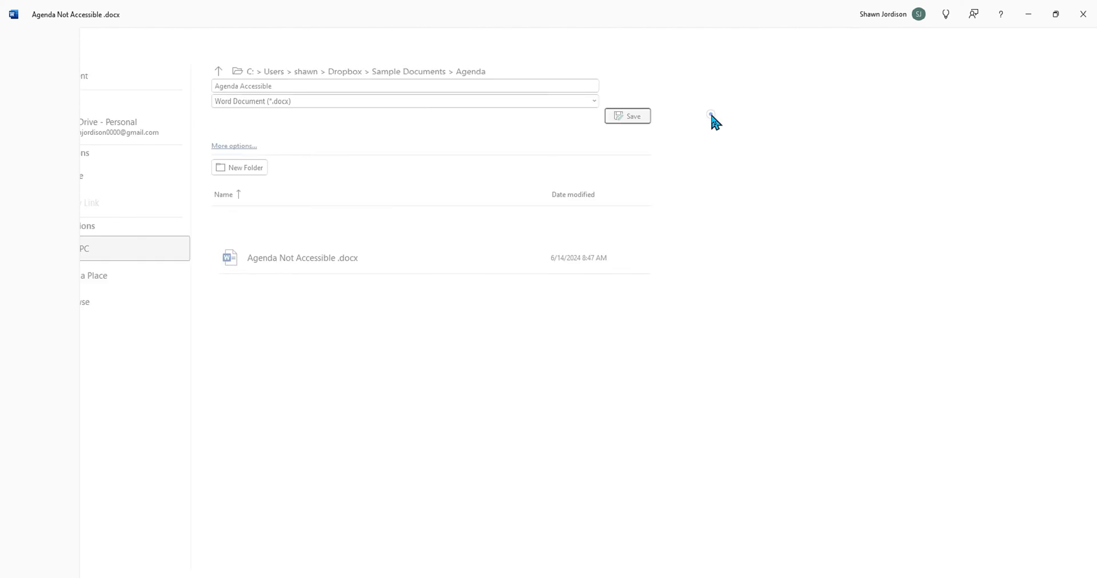
pyautogui.click(628, 116)
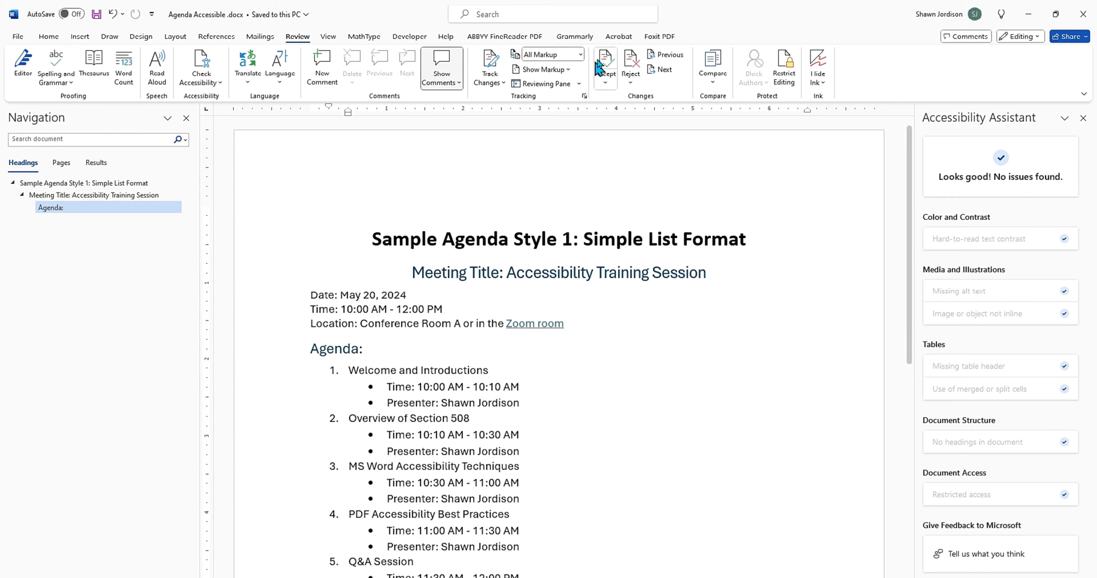
pyautogui.click(618, 36)
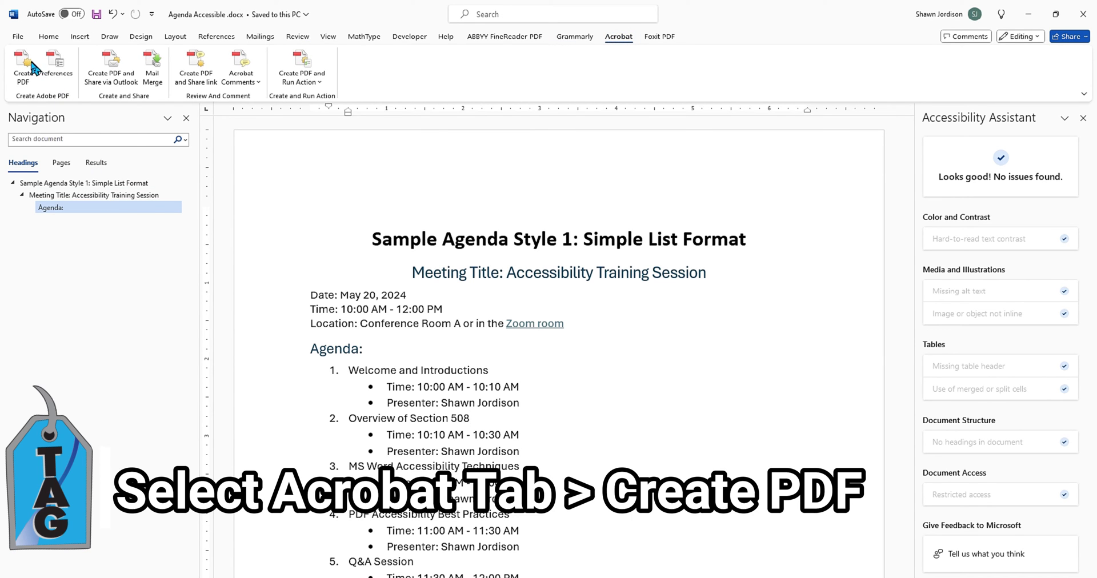
# Create 'Agenda Accessible.pdf' with Acrobat's Create PDF in the Agenda folder
pyautogui.click(19, 63)
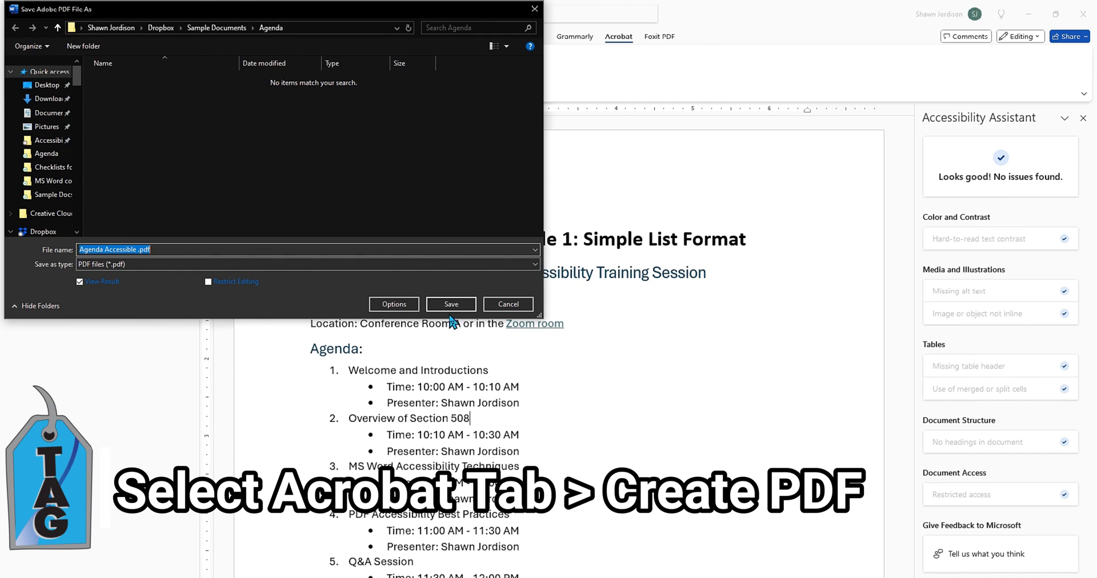
pyautogui.click(450, 304)
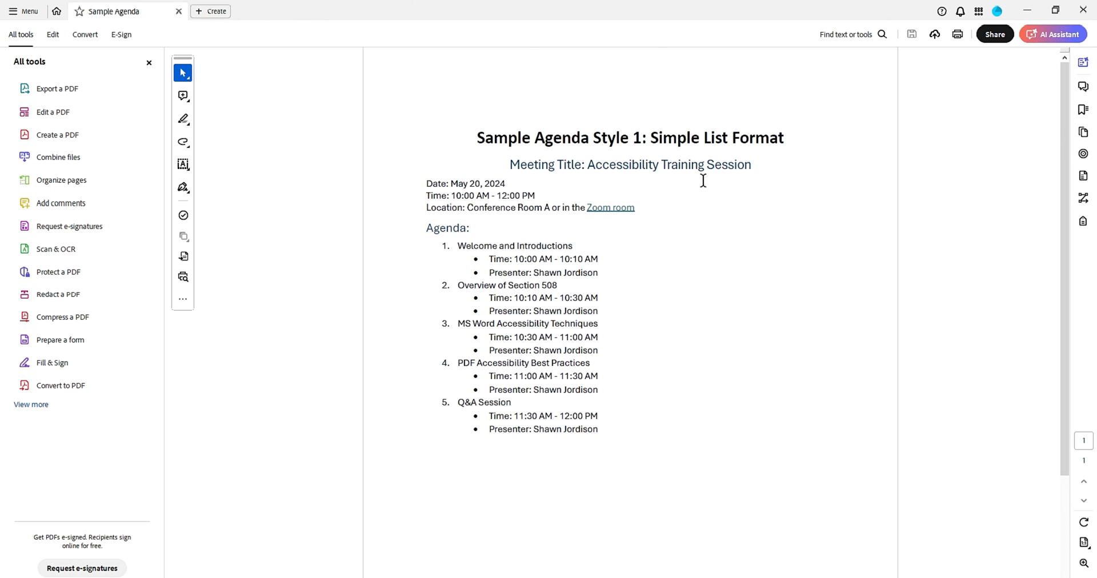
pyautogui.moveTo(1073, 240)
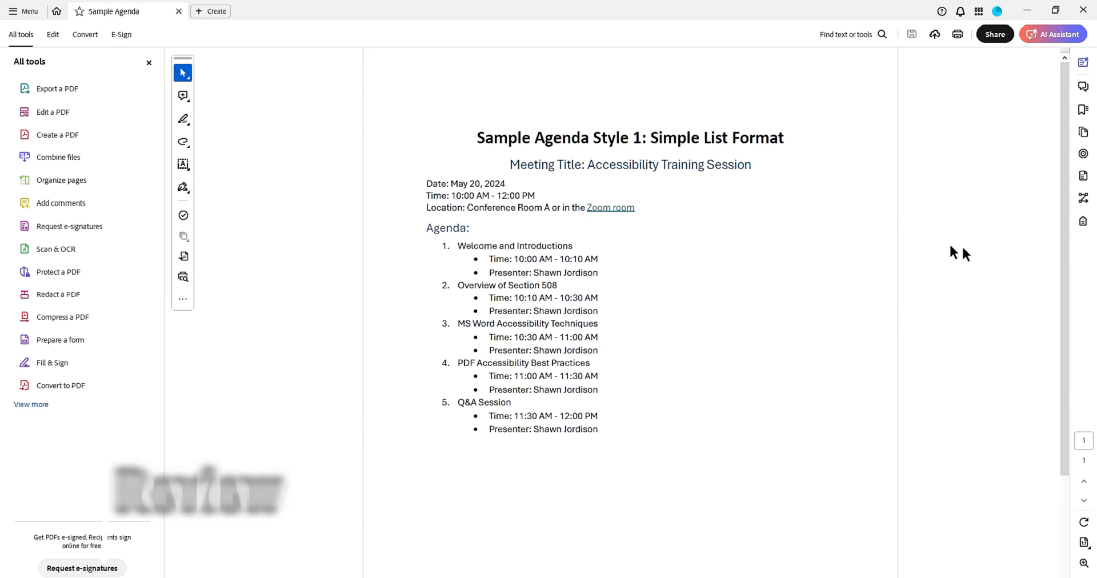
# Inspect the PDF's Document, Sect, heading, paragraph and list tags, expanding the link paragraph
pyautogui.click(1082, 222)
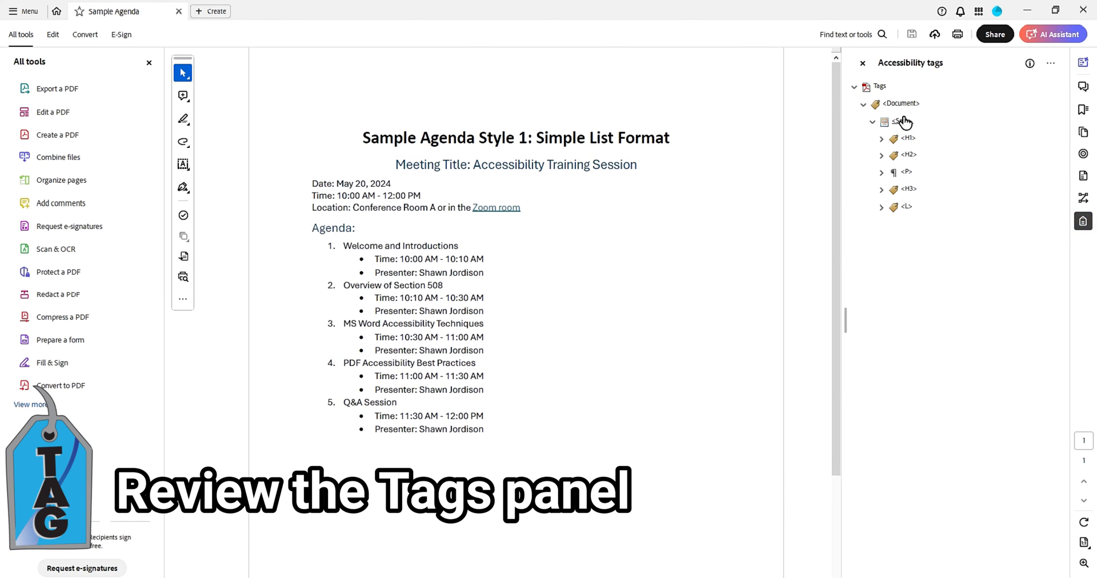
pyautogui.click(900, 120)
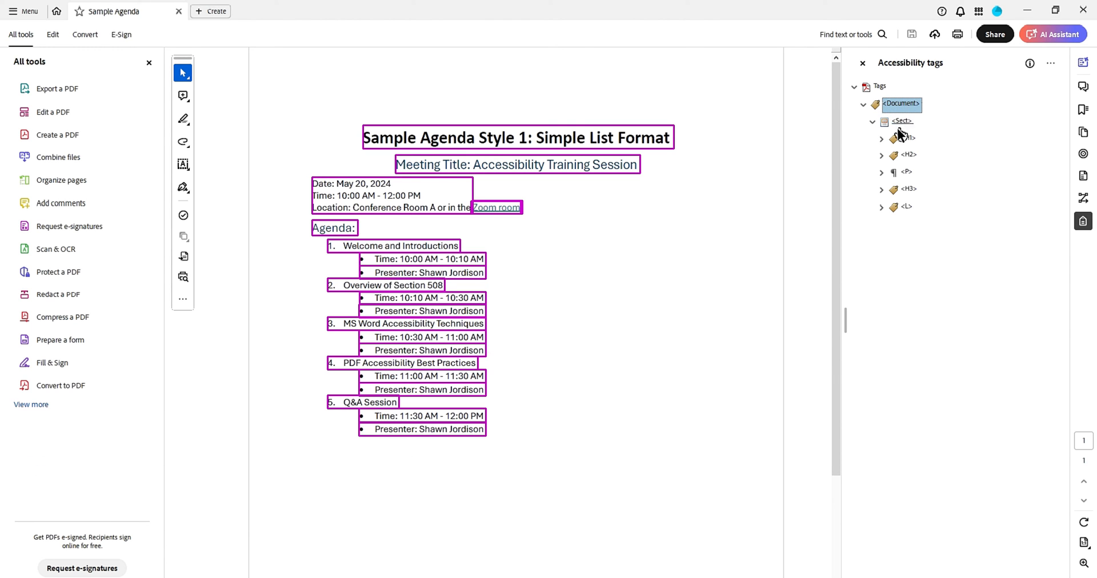
pyautogui.click(902, 120)
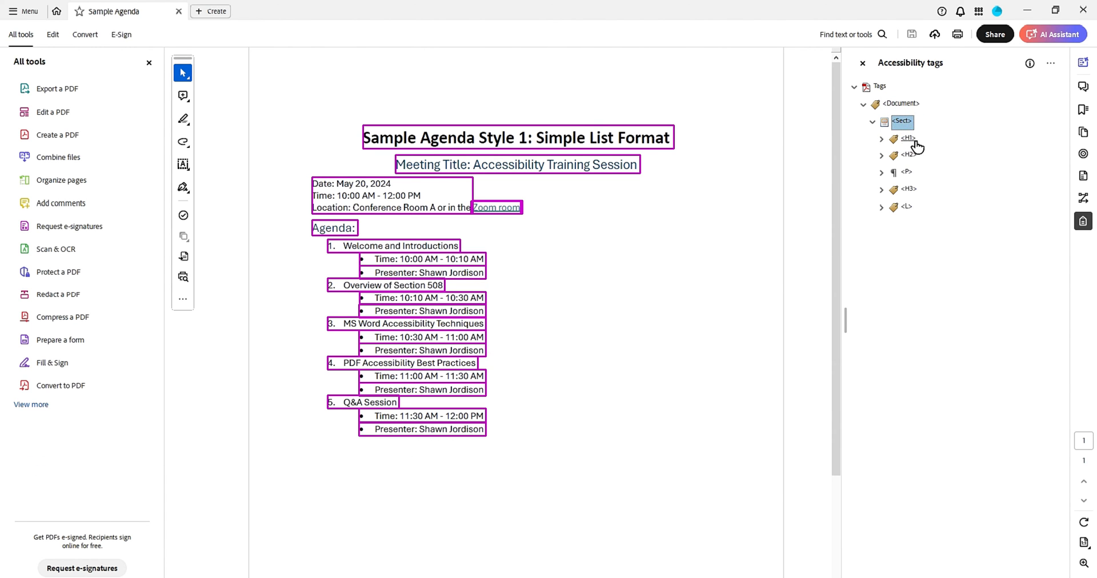
pyautogui.click(906, 154)
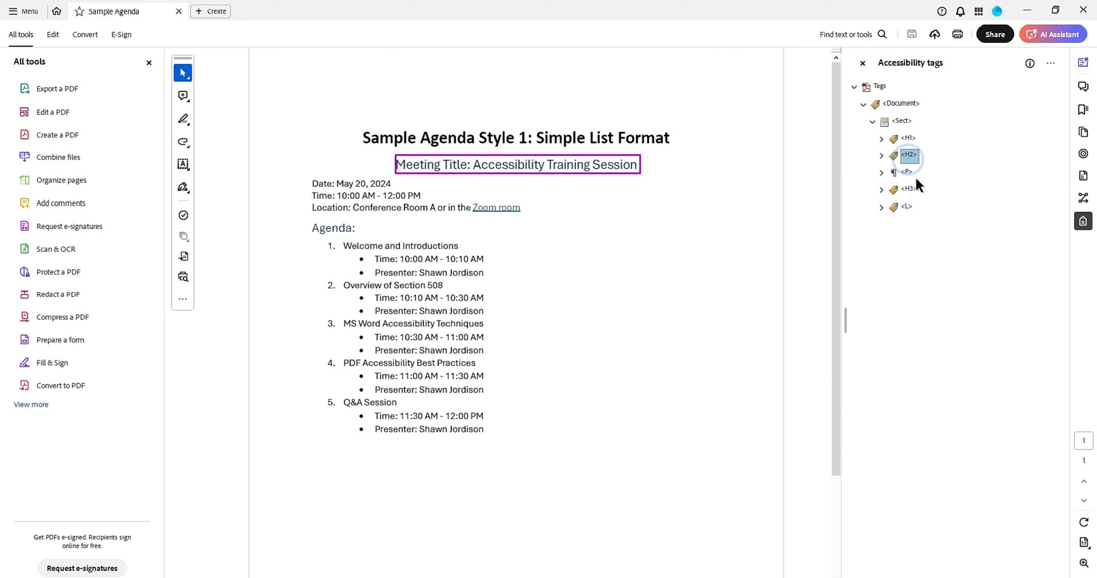
pyautogui.click(907, 172)
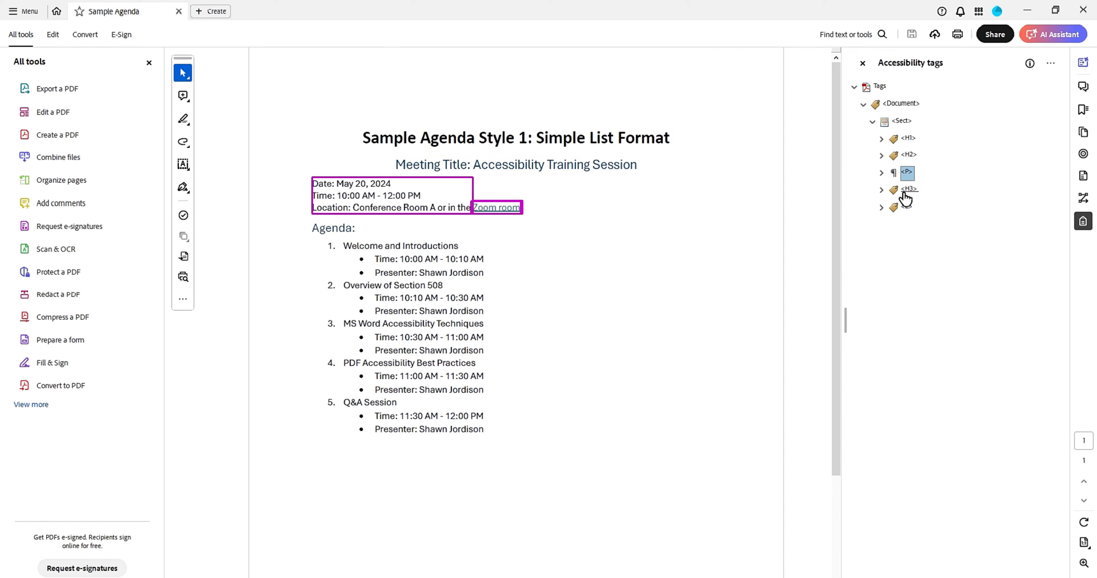
pyautogui.click(903, 208)
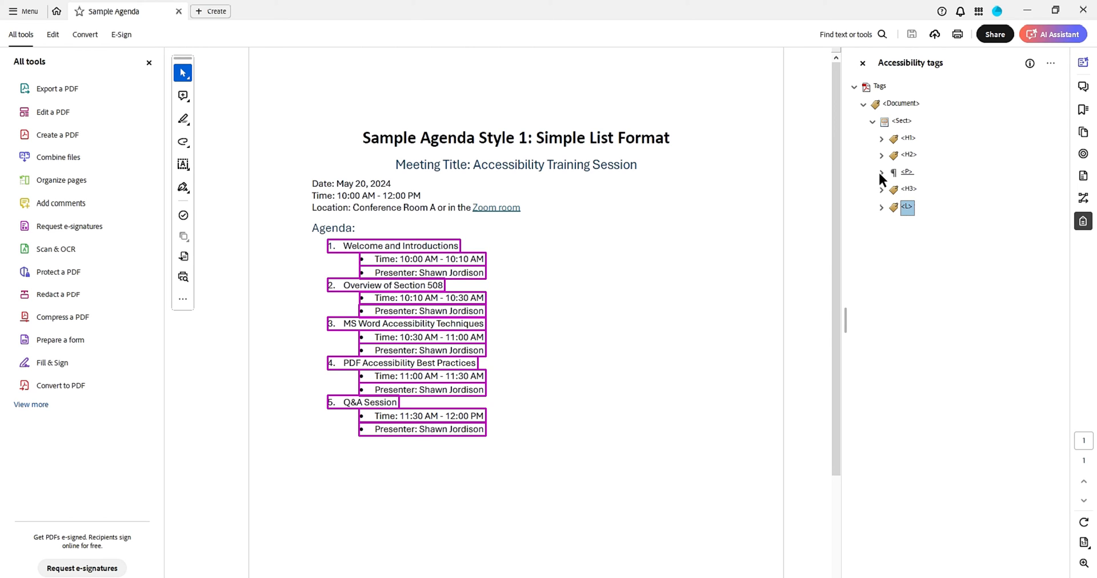
pyautogui.click(882, 172)
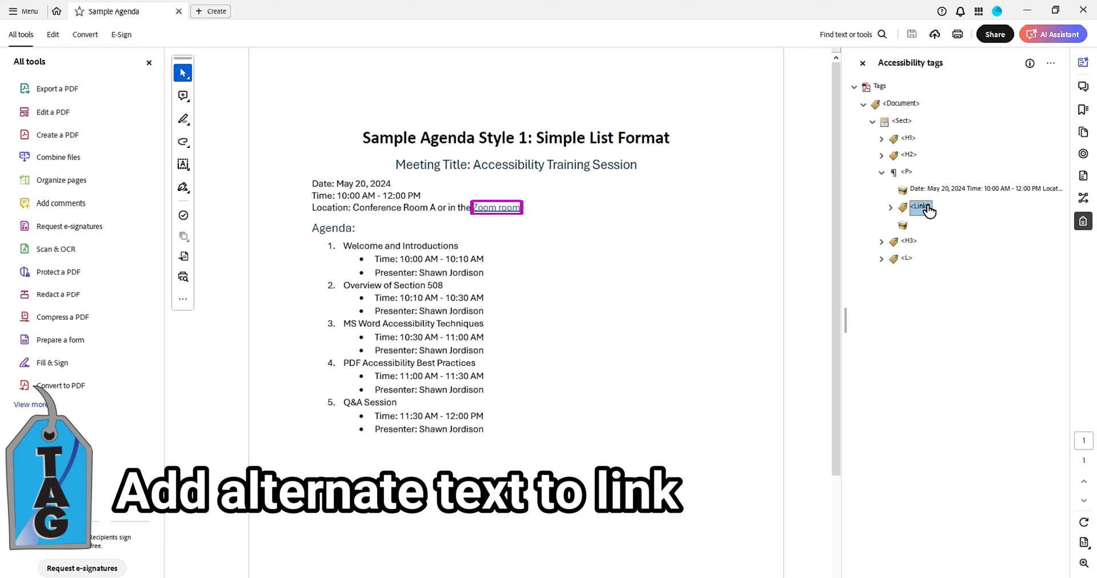
# Set the Zoom room Link tag's Alternate Description to 'Zoom room' in its properties
pyautogui.rightClick(919, 207)
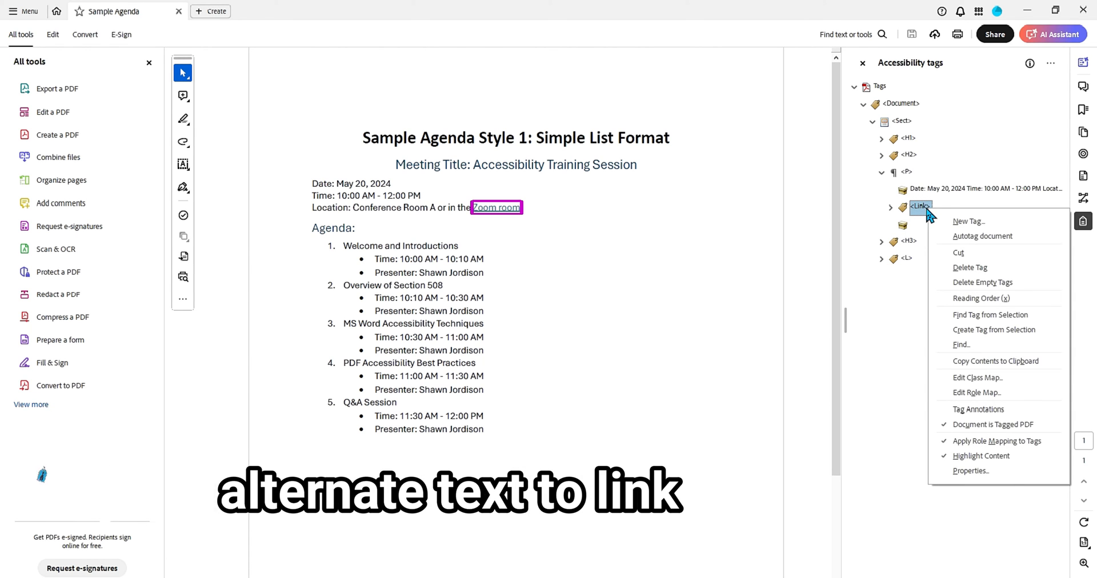
pyautogui.click(970, 471)
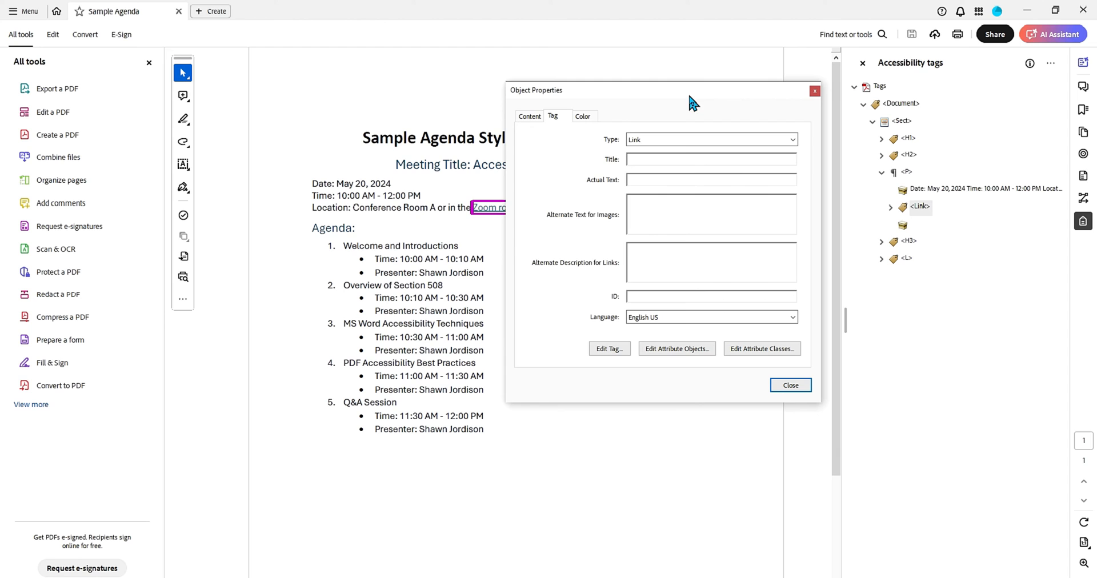
pyautogui.write('Zoom room')
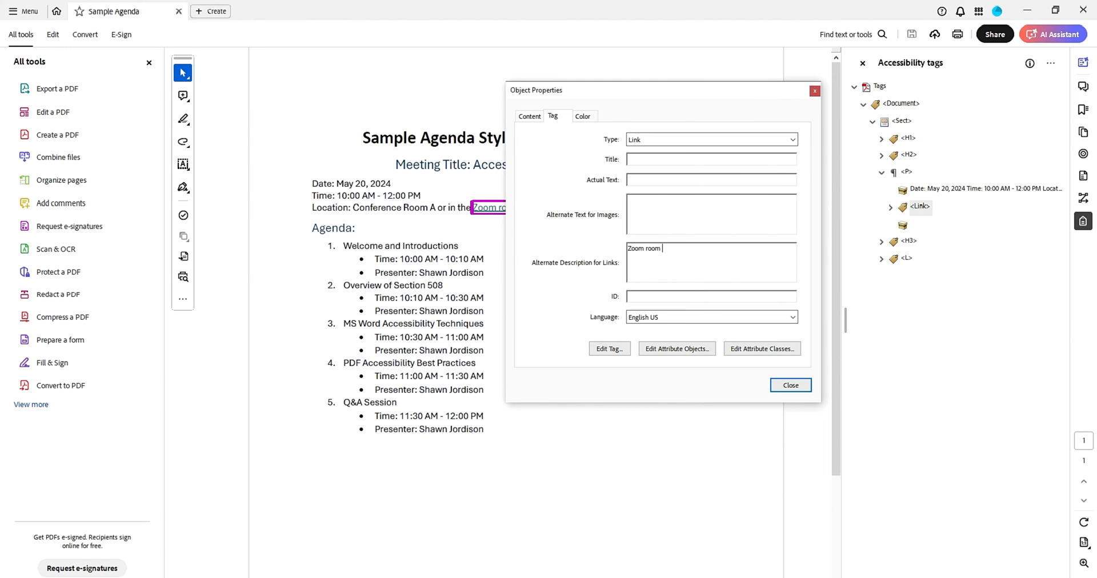
pyautogui.click(790, 385)
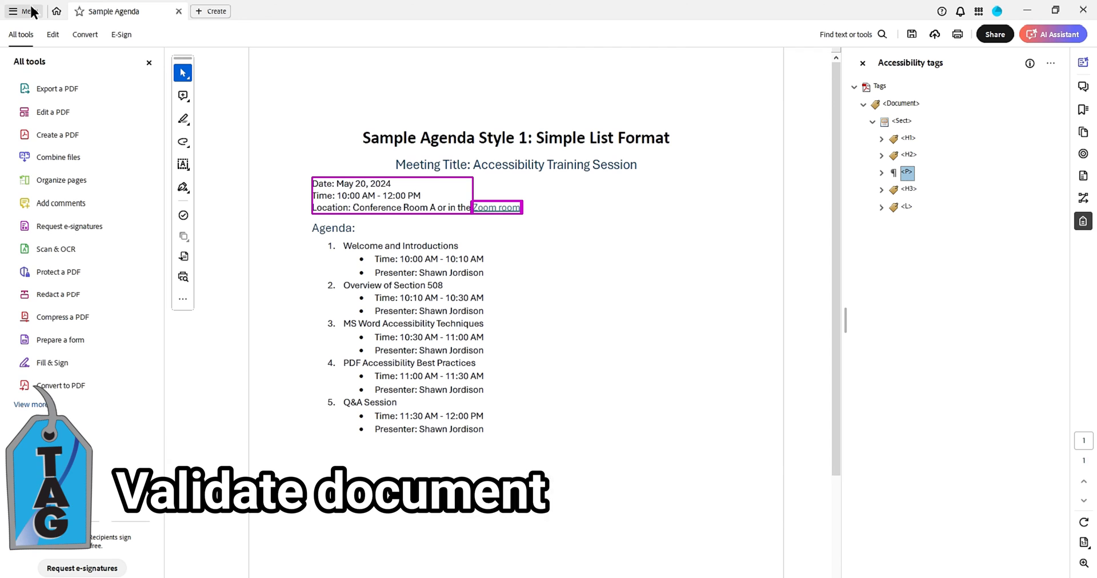
# Set Document Properties' Initial View to show the document title 'Sample Agenda' instead of the file name
pyautogui.click(22, 9)
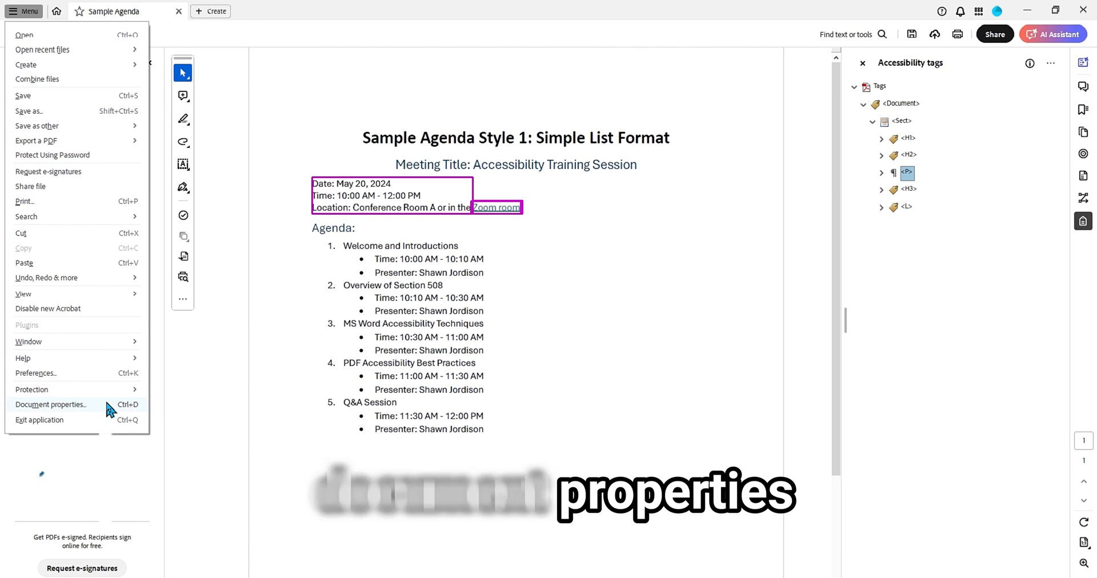
pyautogui.click(51, 404)
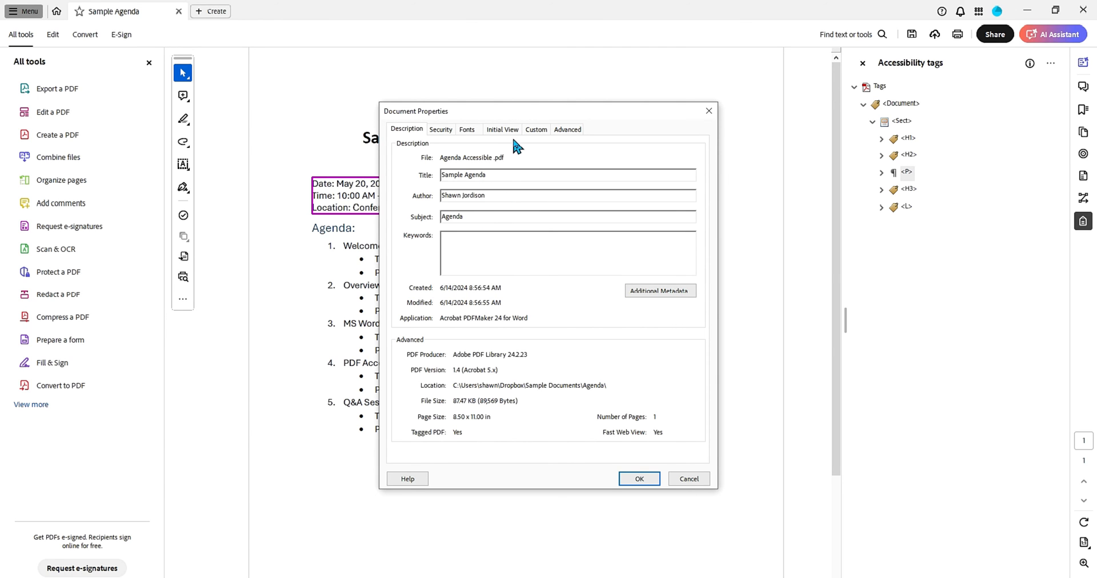
pyautogui.click(502, 129)
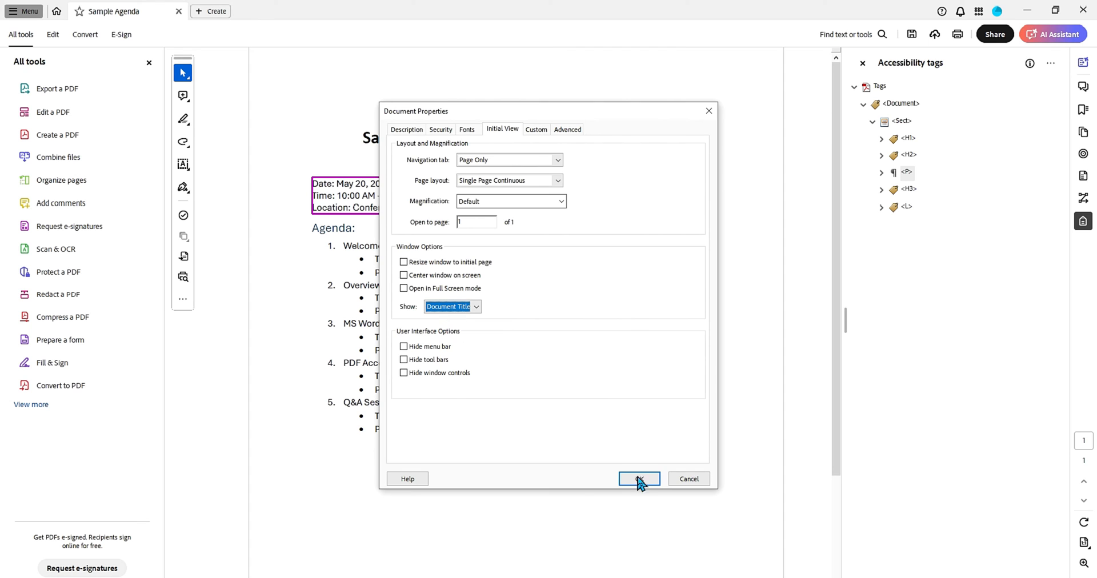
pyautogui.click(640, 479)
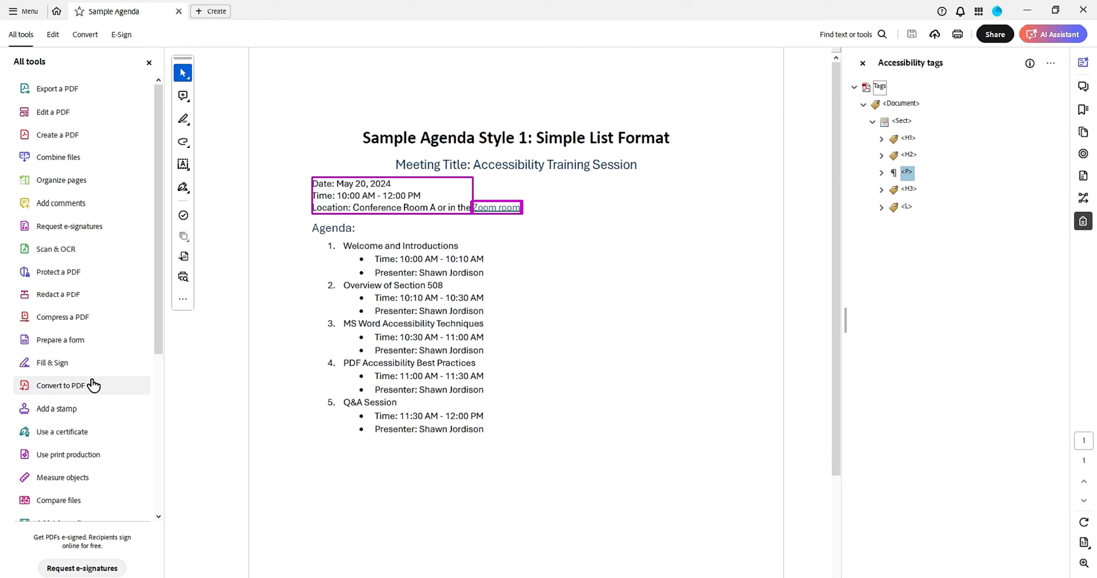
# Run Acrobat's Check for Accessibility on all pages with every category selected
pyautogui.scroll(-3)
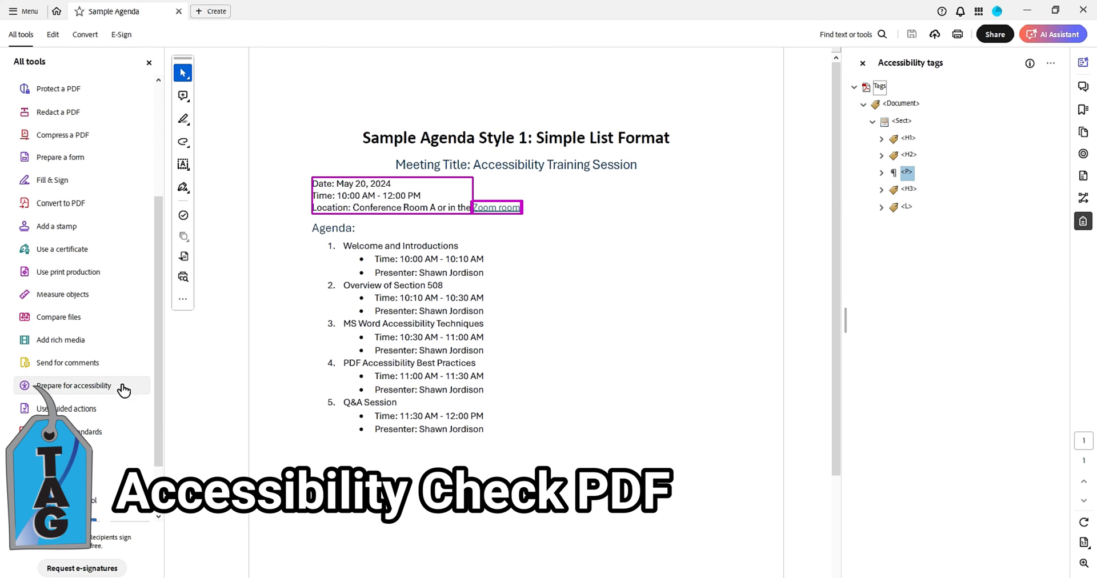
pyautogui.click(67, 167)
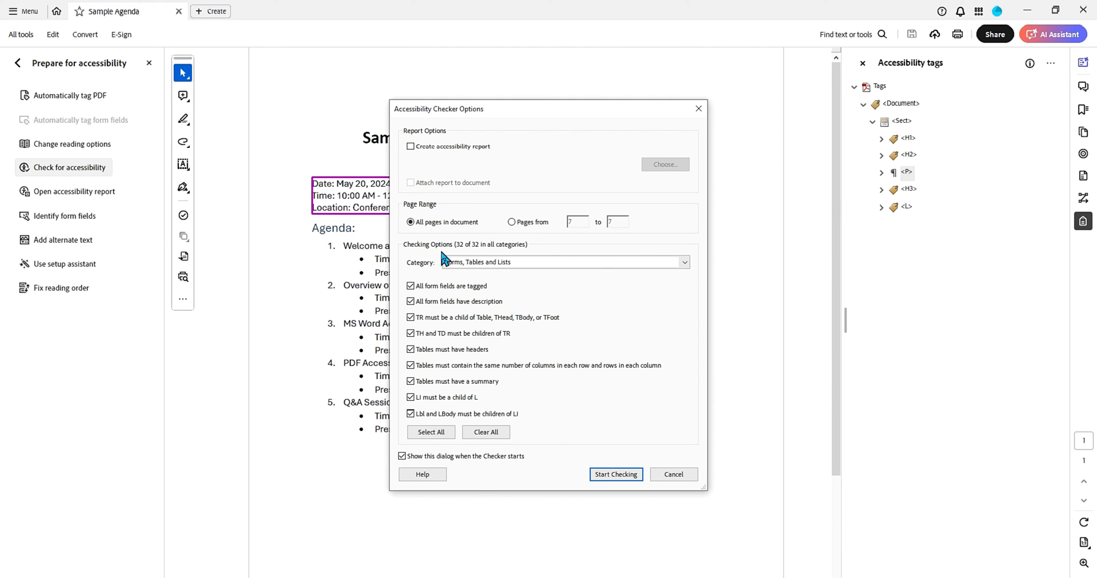
pyautogui.moveTo(482, 250)
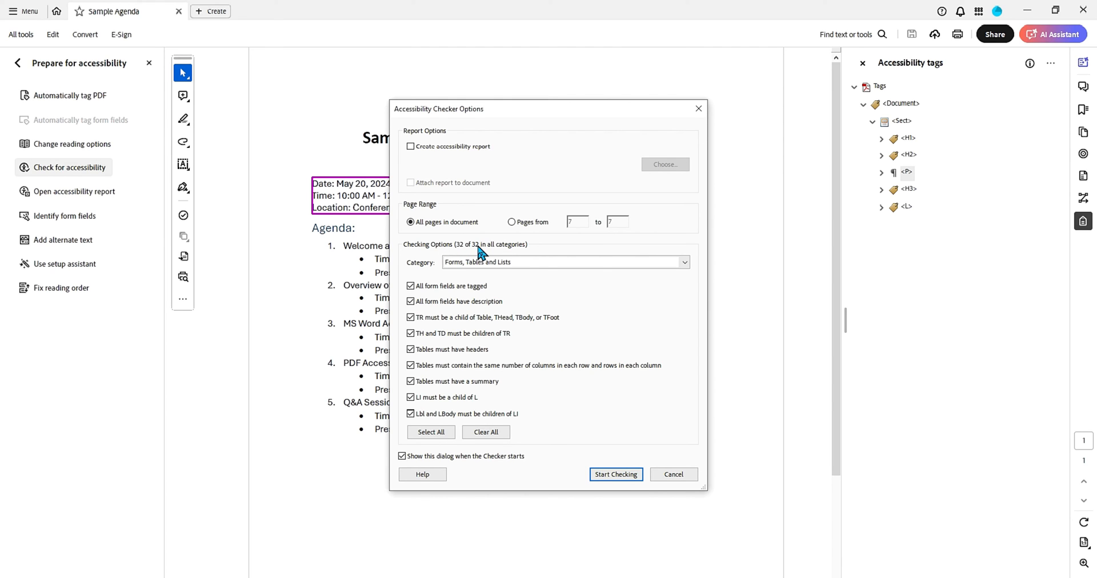
pyautogui.moveTo(466, 255)
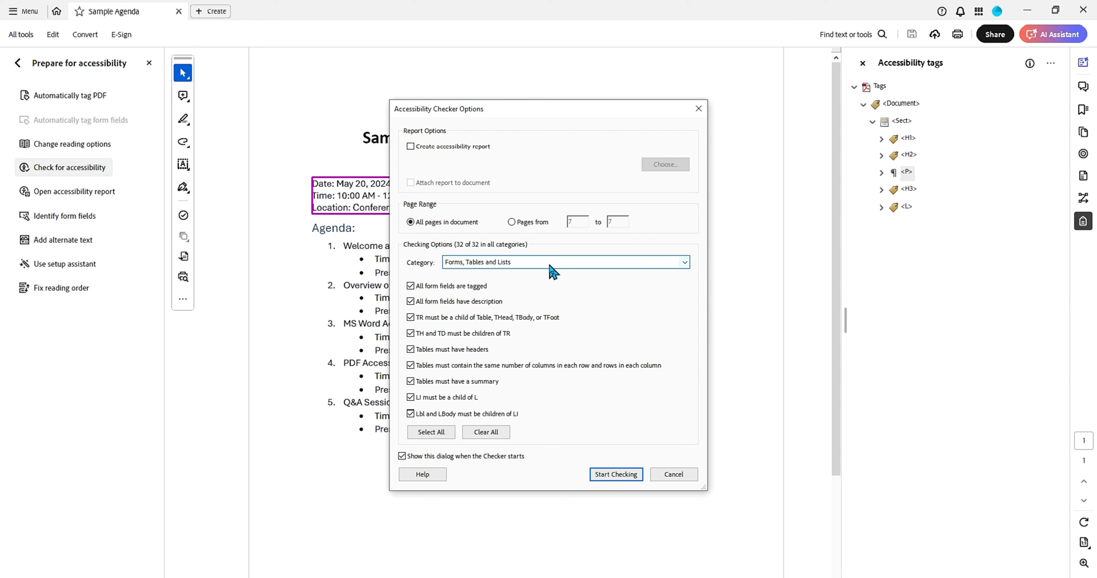
pyautogui.click(564, 262)
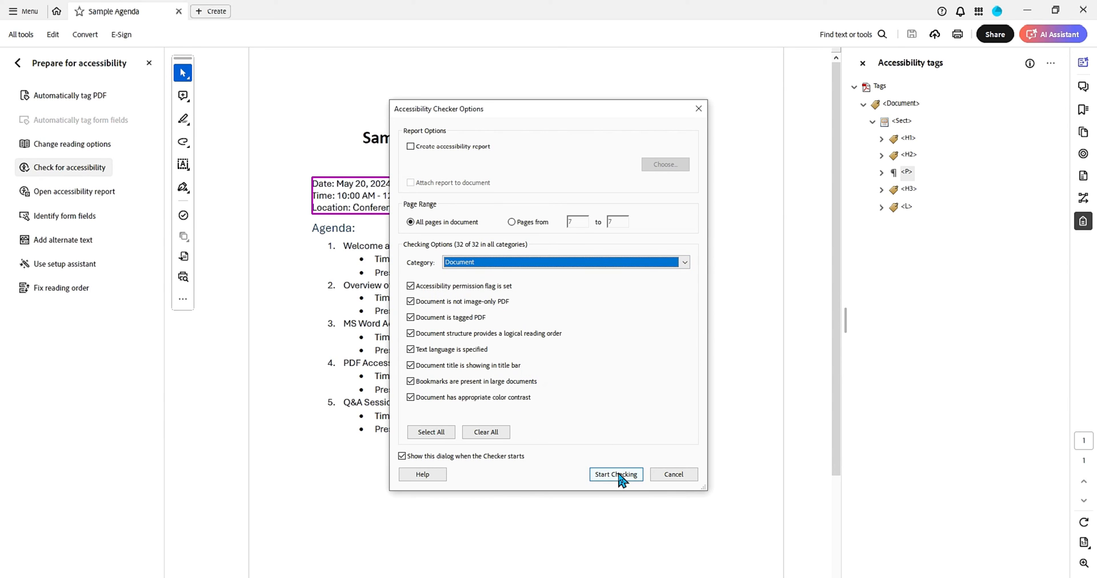
pyautogui.click(616, 475)
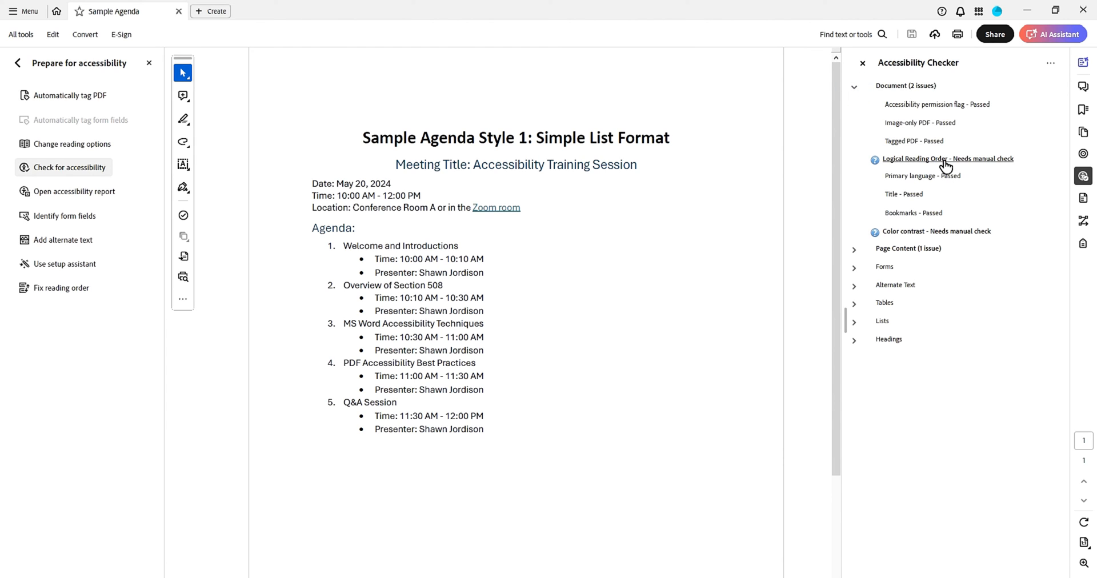
pyautogui.moveTo(969, 233)
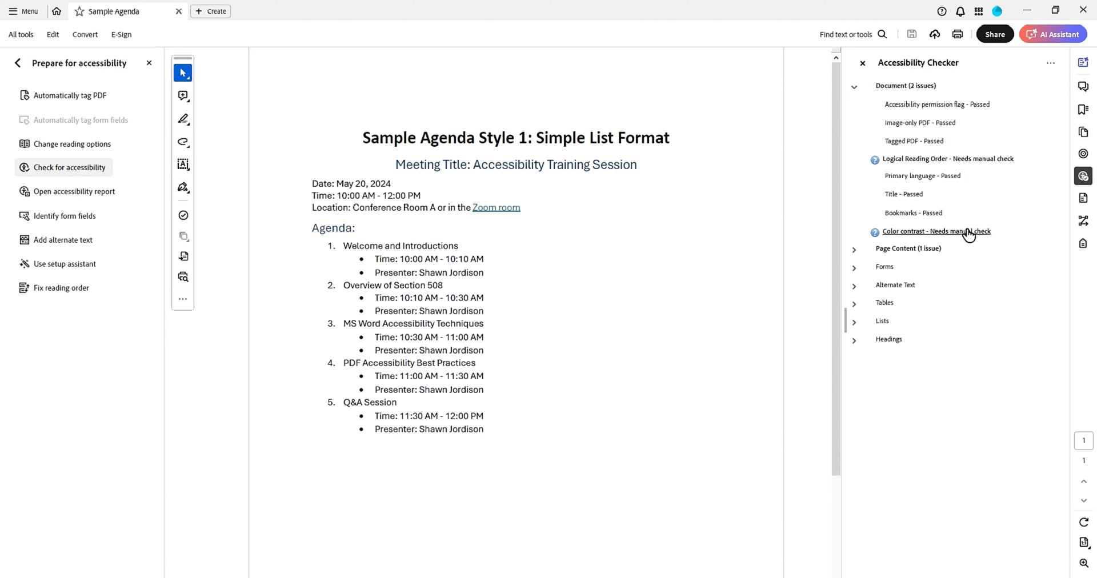
pyautogui.moveTo(965, 234)
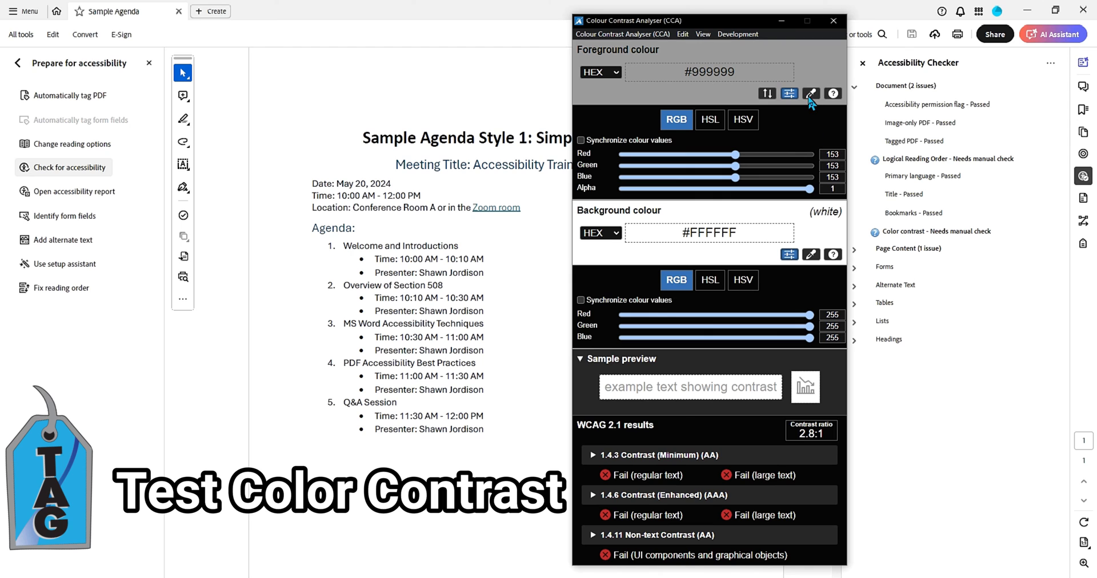
# Sample the heading's dark blue #0F4761 against white, confirming a passing 10:1 ratio, then close CCA
pyautogui.click(810, 93)
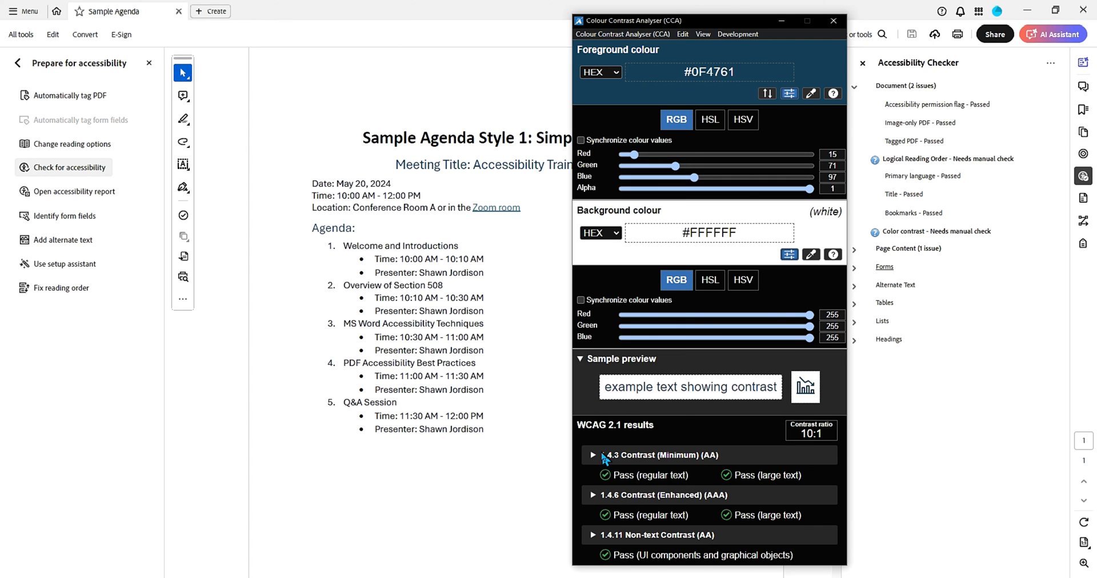
pyautogui.moveTo(626, 437)
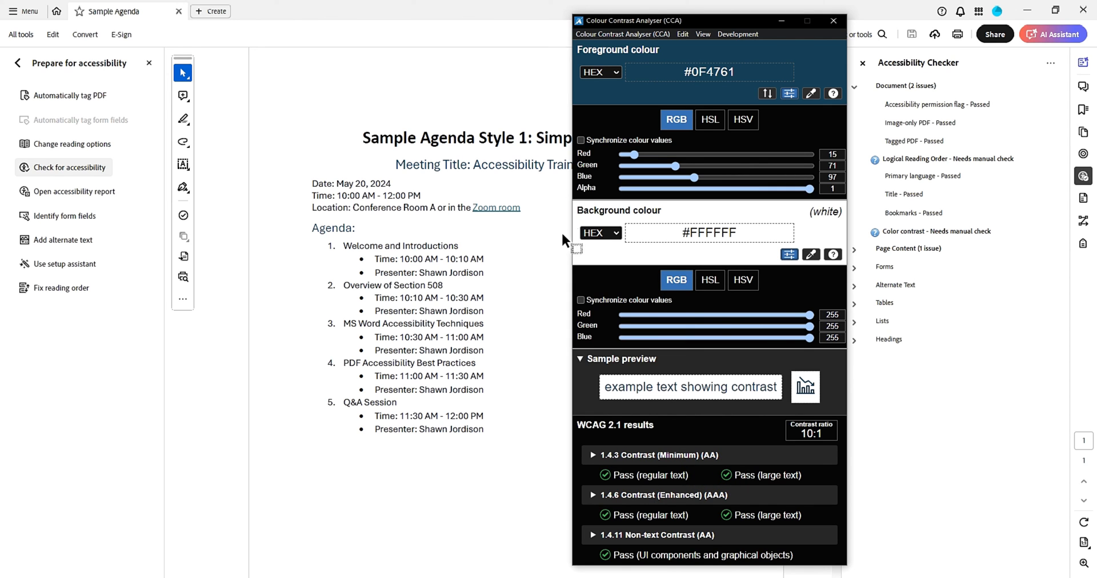
pyautogui.click(833, 20)
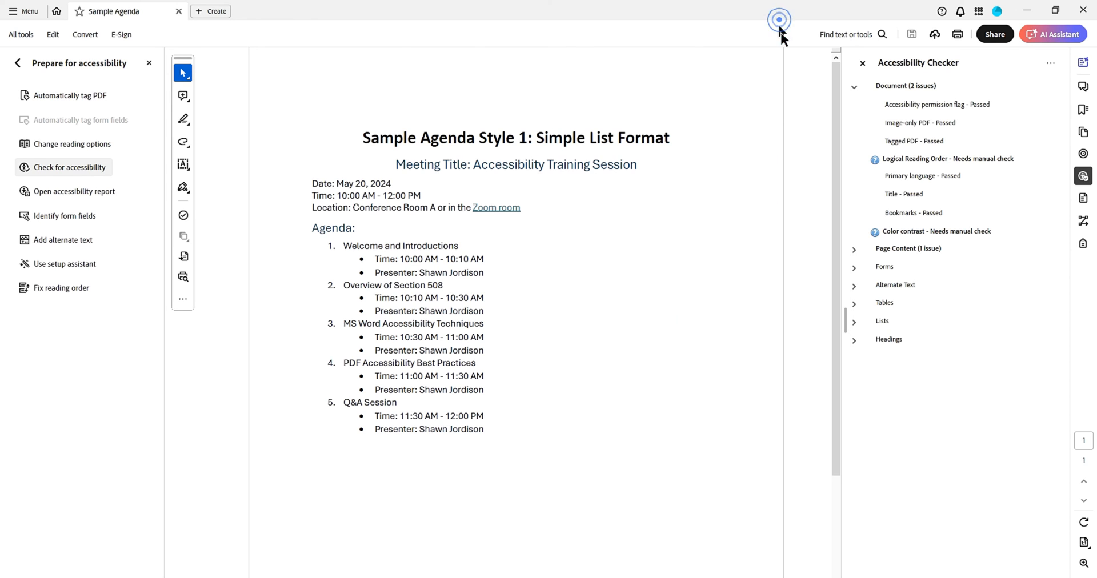
# Auto-fix the failed Tab order check under Page Content so tab order follows structure
pyautogui.click(947, 159)
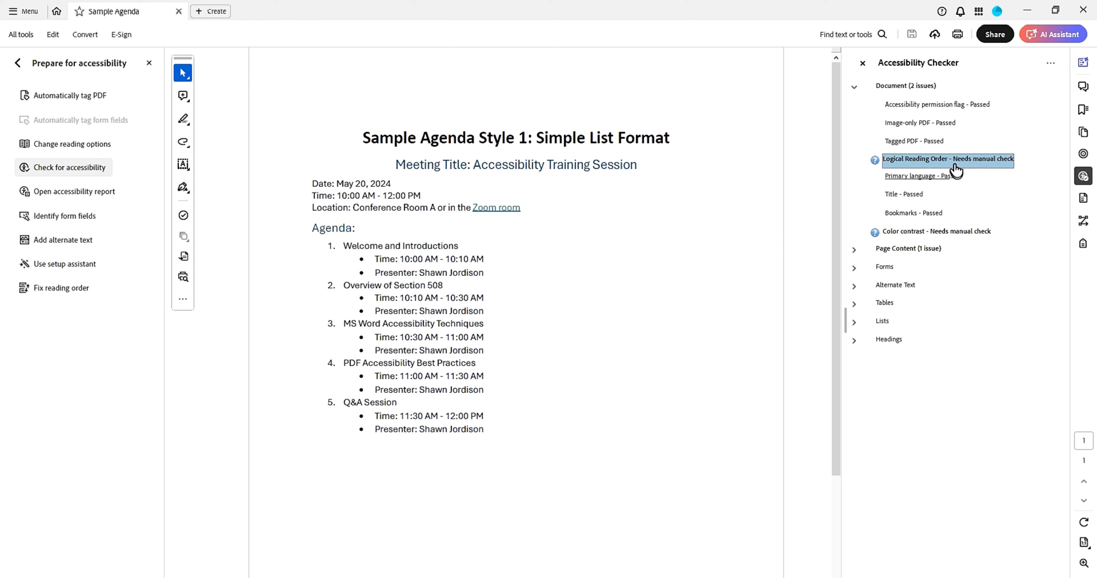
pyautogui.click(855, 87)
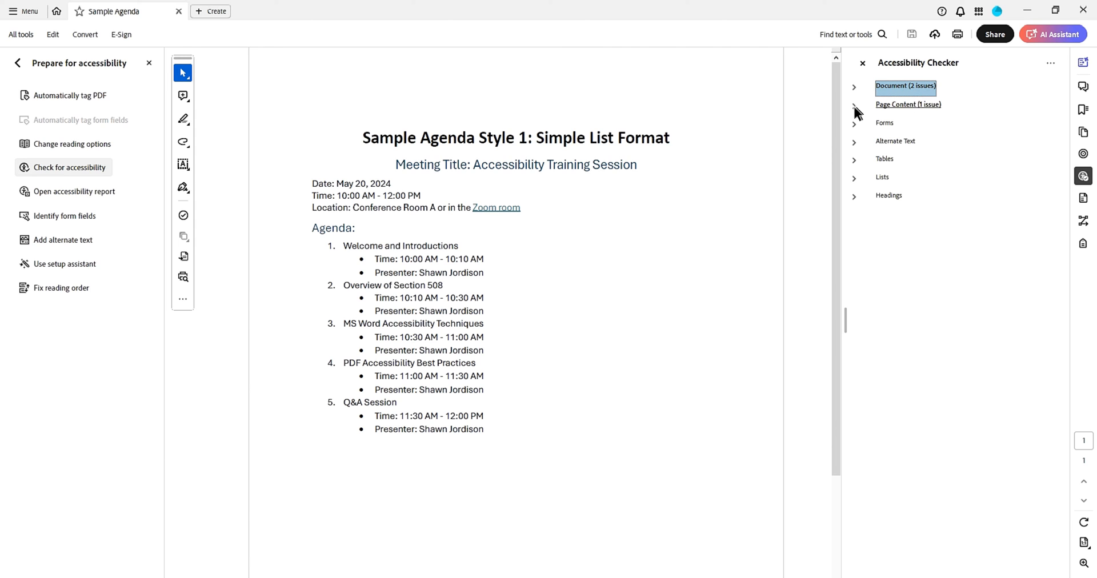
pyautogui.click(854, 105)
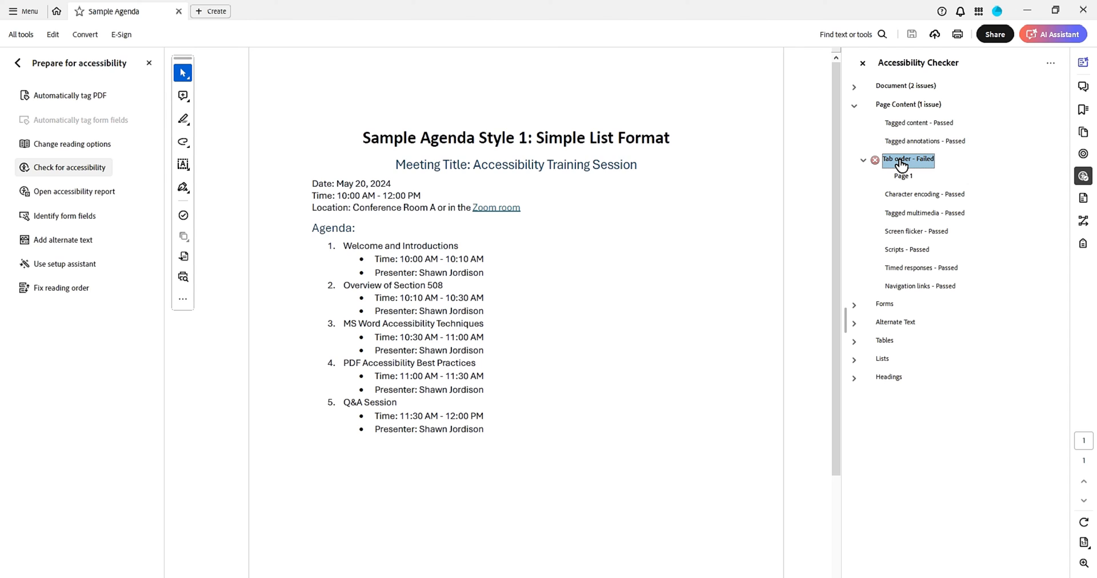
pyautogui.rightClick(907, 160)
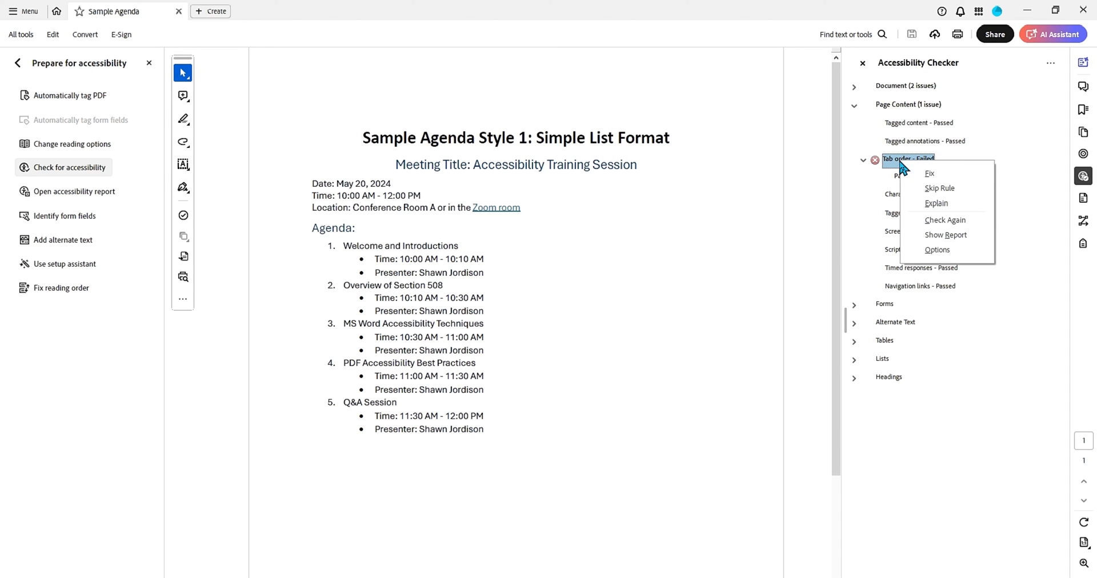
pyautogui.click(929, 173)
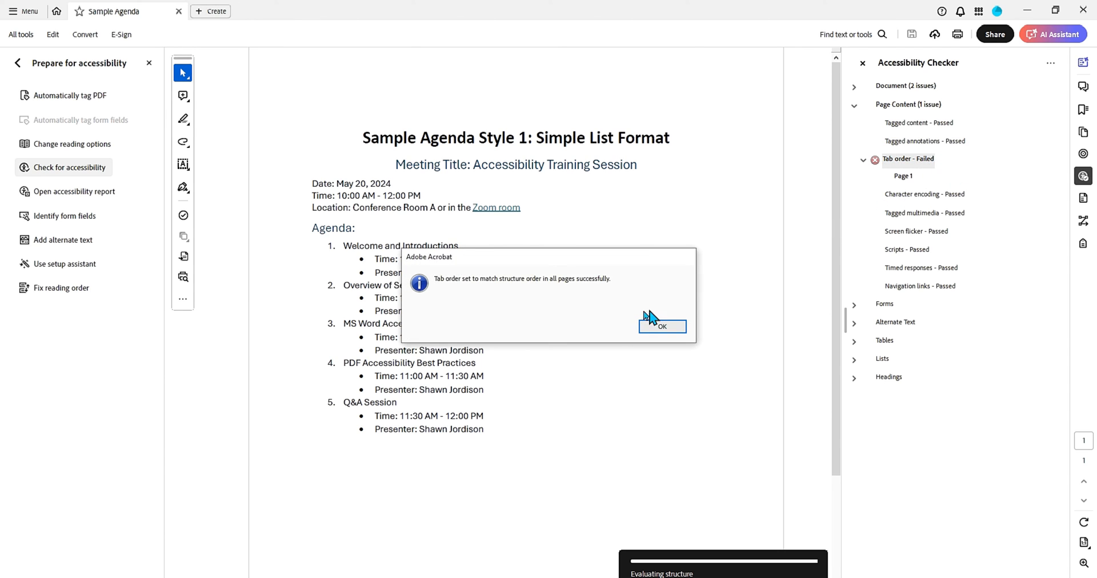
pyautogui.moveTo(510, 293)
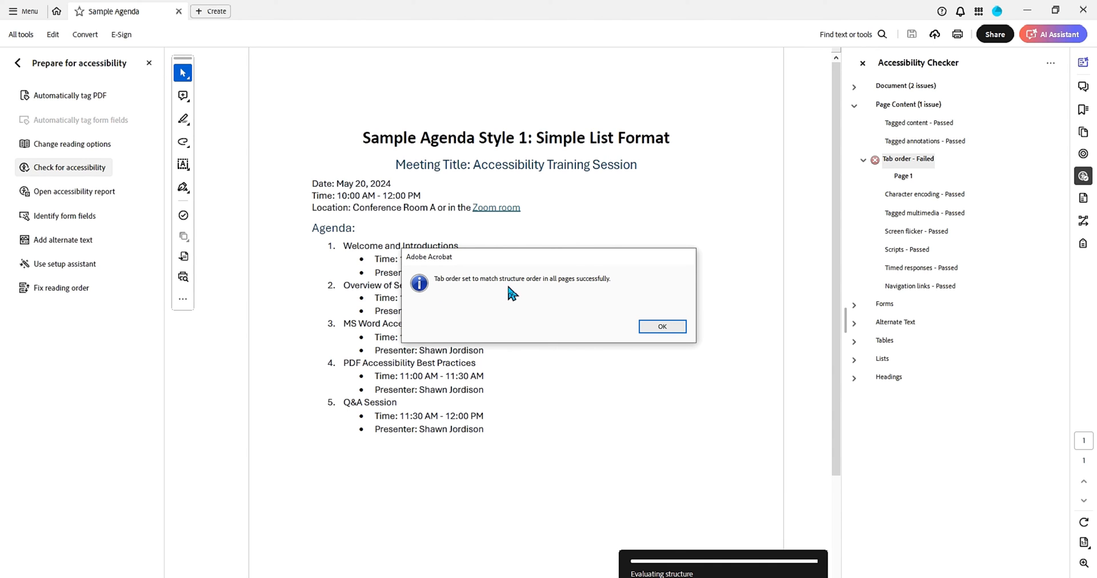
pyautogui.click(662, 326)
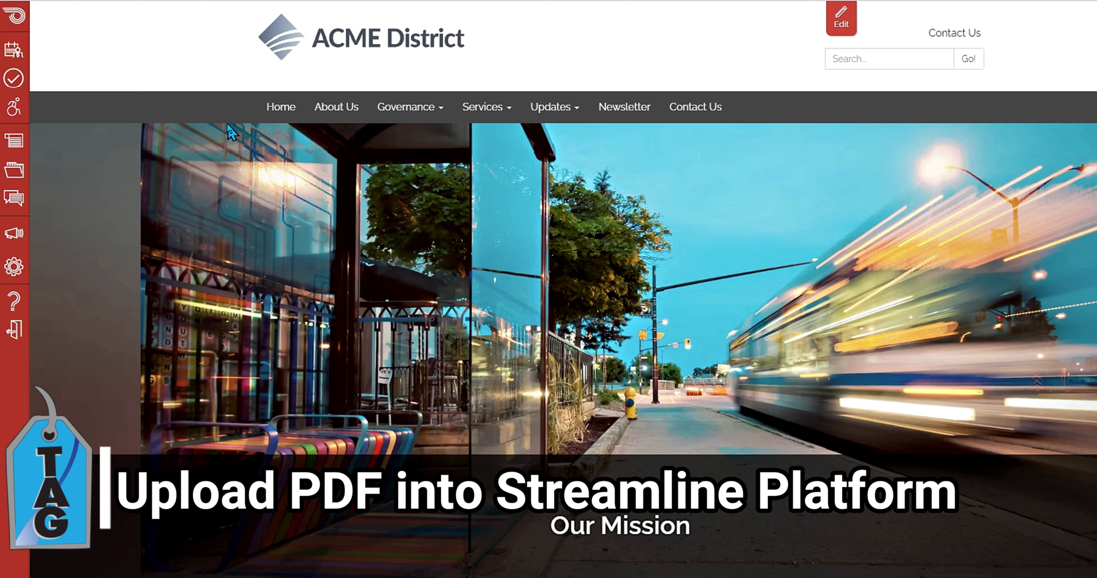
pyautogui.moveTo(39, 64)
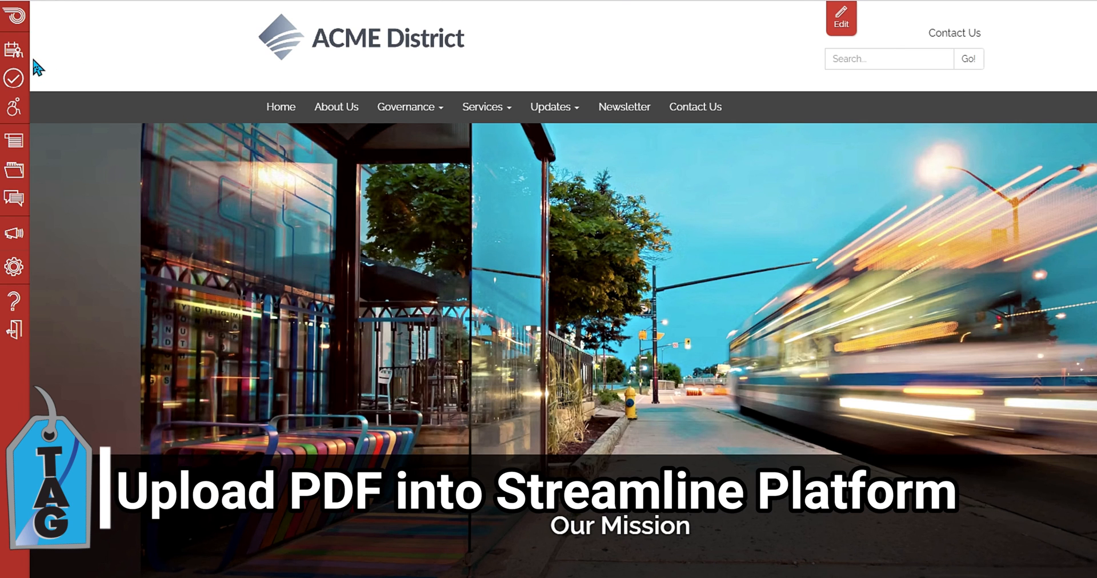
# Open Streamline's transparency page from Content in edit mode
pyautogui.click(14, 168)
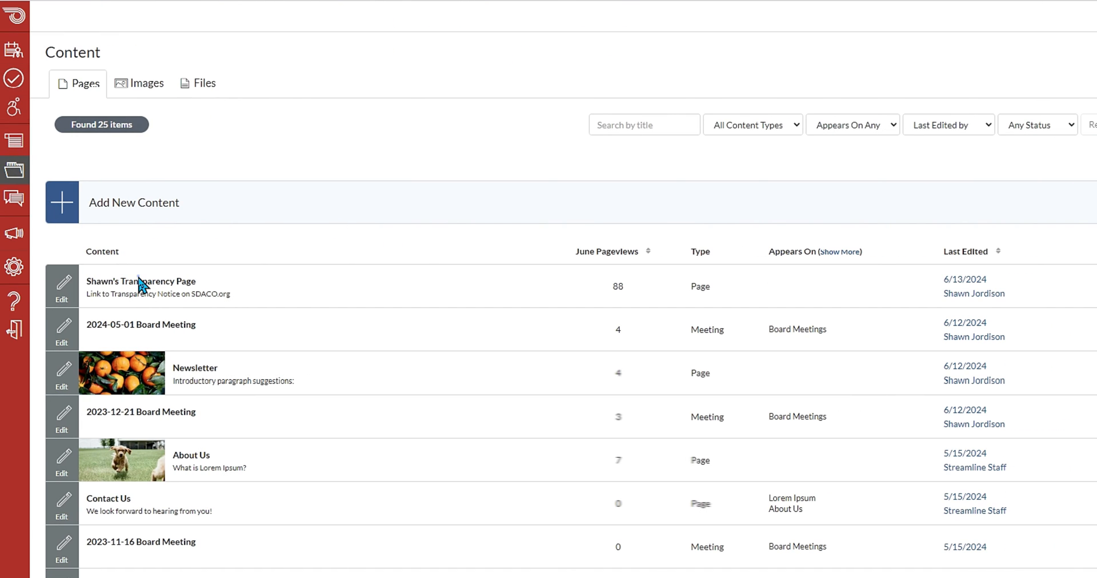
pyautogui.click(141, 281)
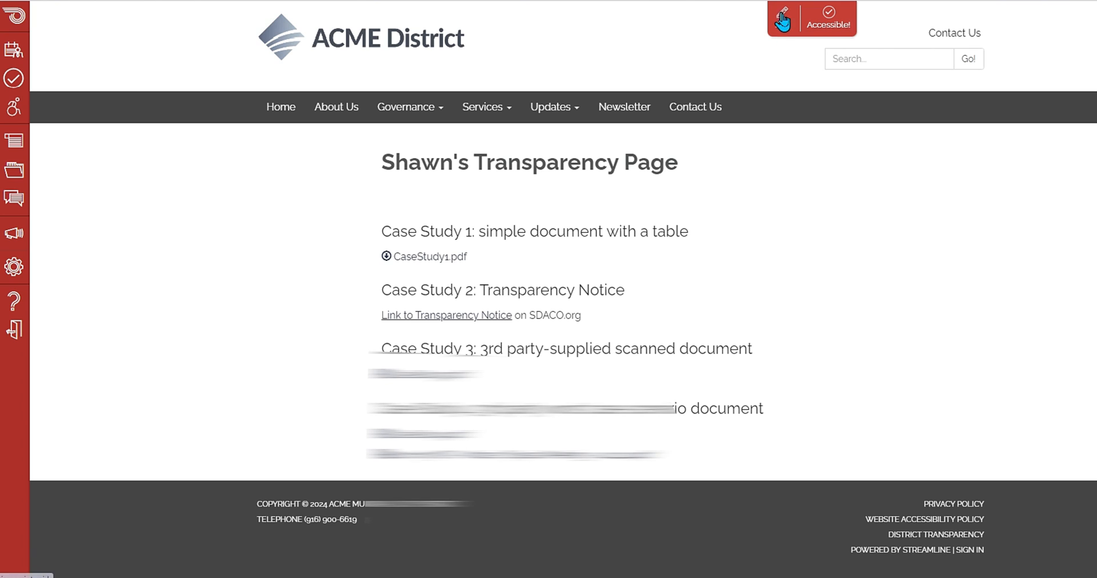
pyautogui.click(785, 16)
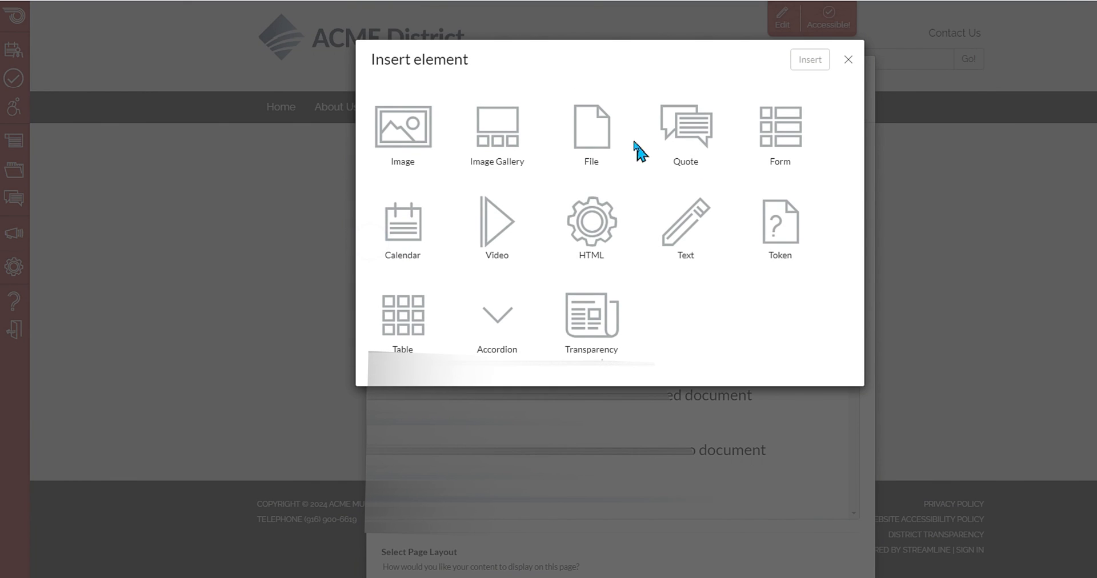
pyautogui.click(848, 59)
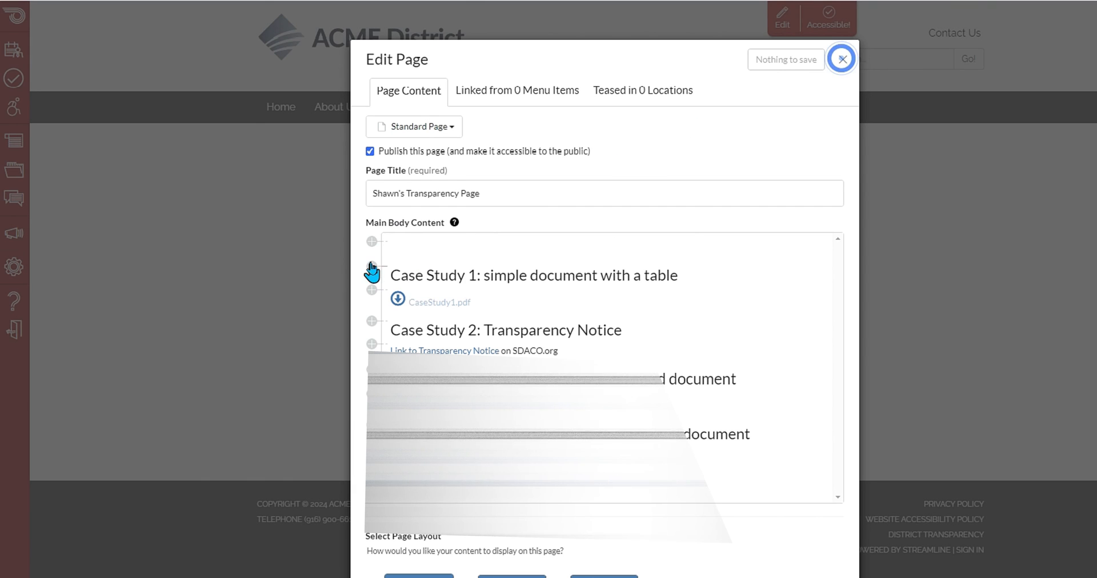
# Upload the Agenda Accessible PDF as a file element above Case Study 1 and save
pyautogui.click(371, 270)
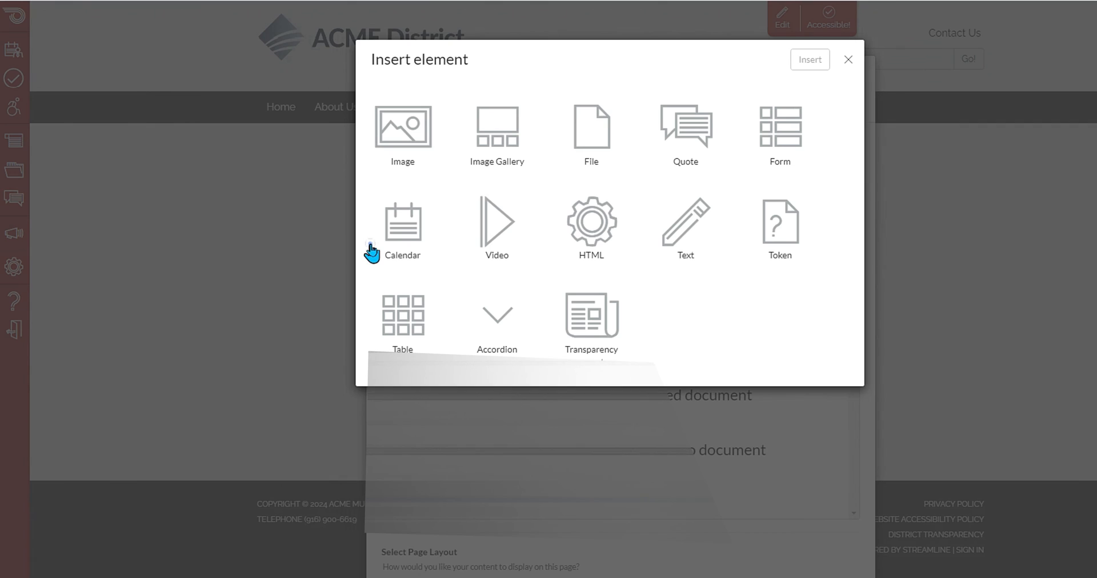
pyautogui.click(591, 127)
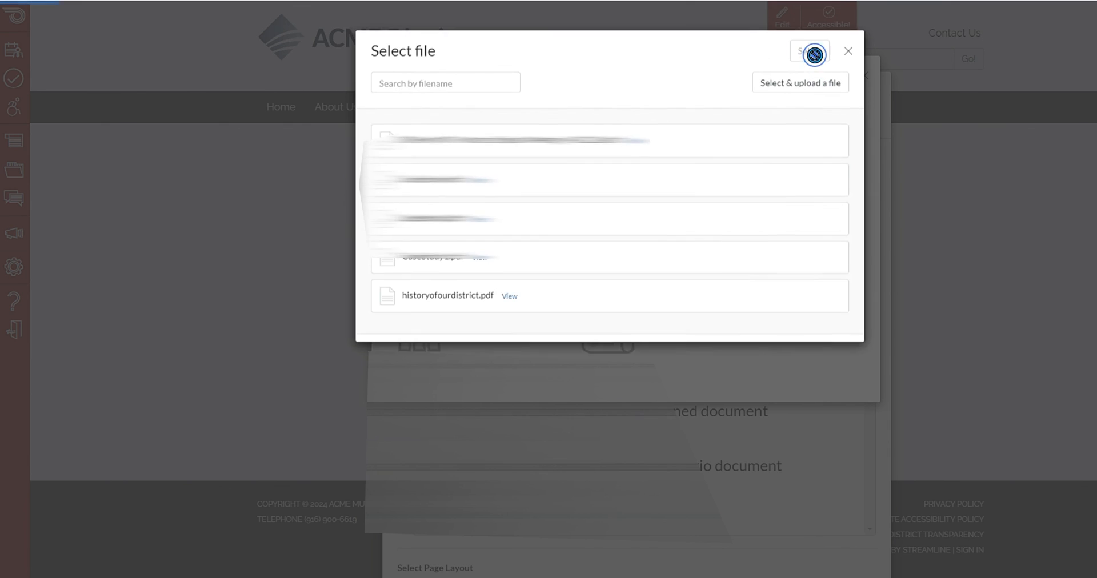
pyautogui.click(800, 91)
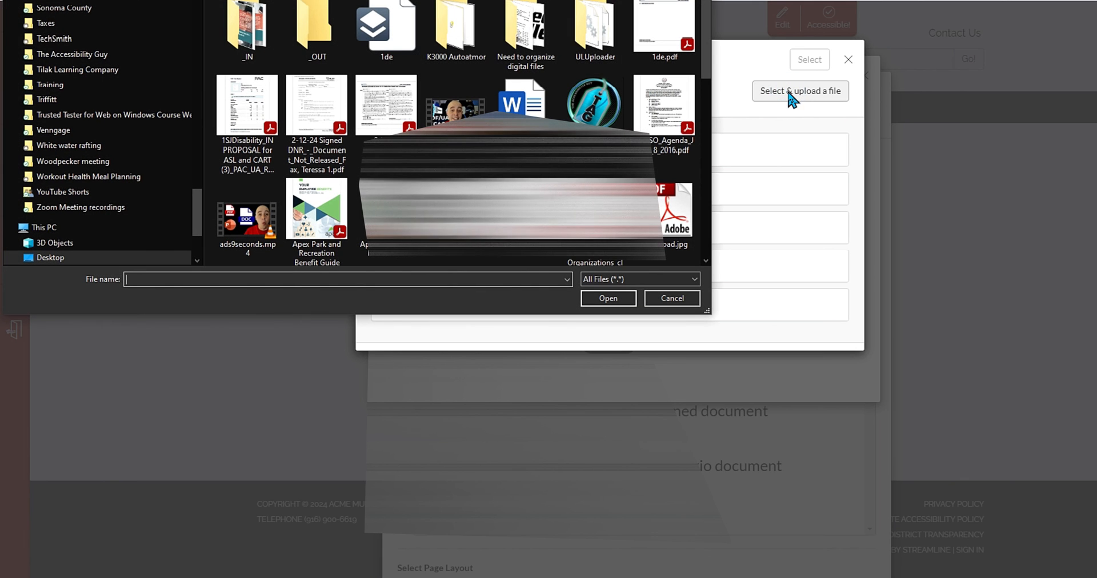
pyautogui.click(269, 25)
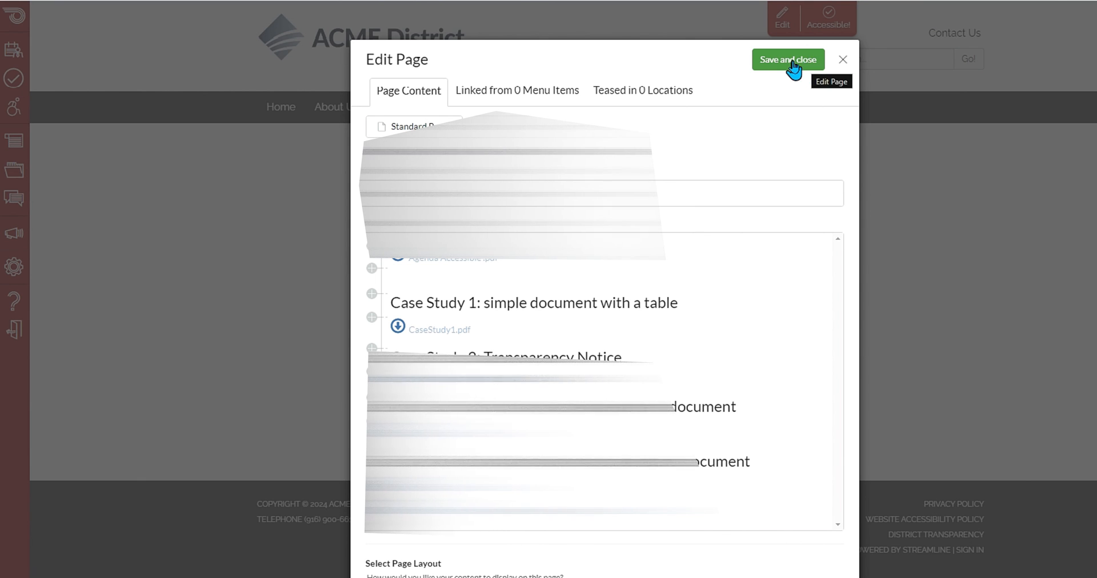
pyautogui.click(789, 59)
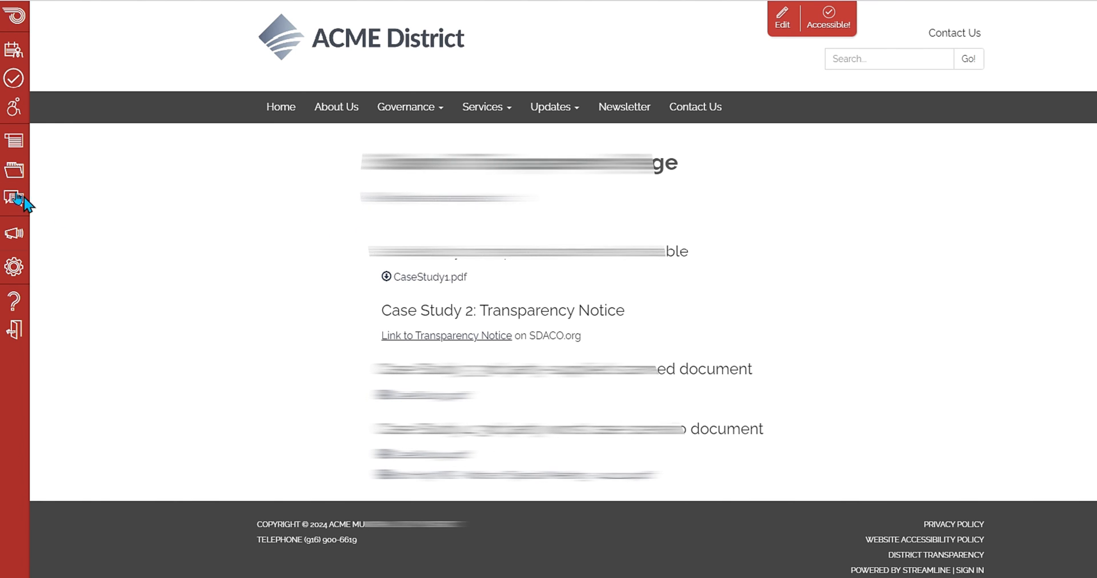
# Open the Accessibility Dashboard's Files tab, showing Agenda Accessible .pdf marked accessible
pyautogui.click(12, 106)
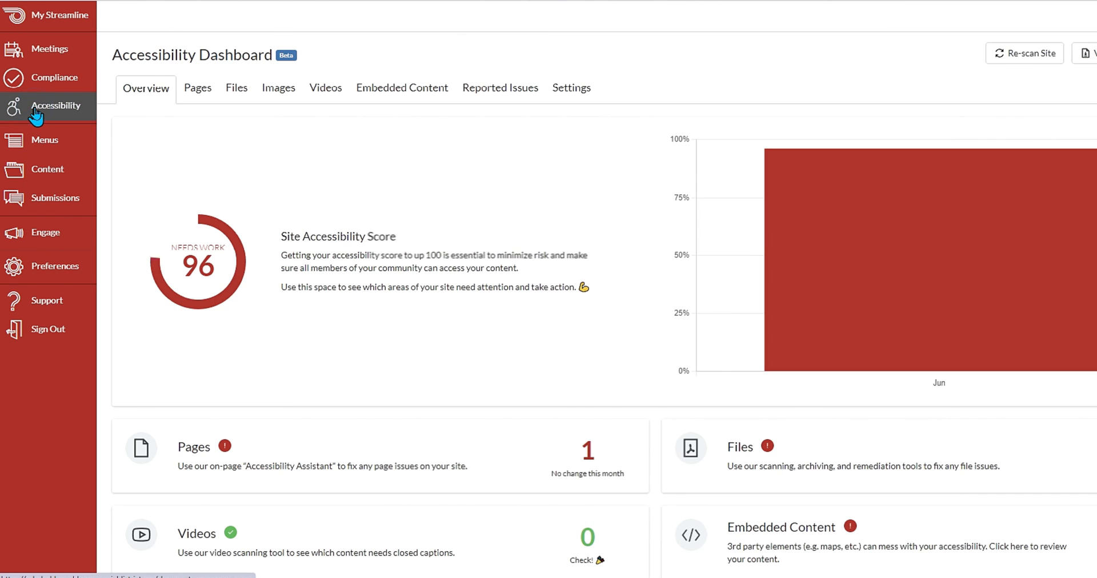
pyautogui.click(237, 87)
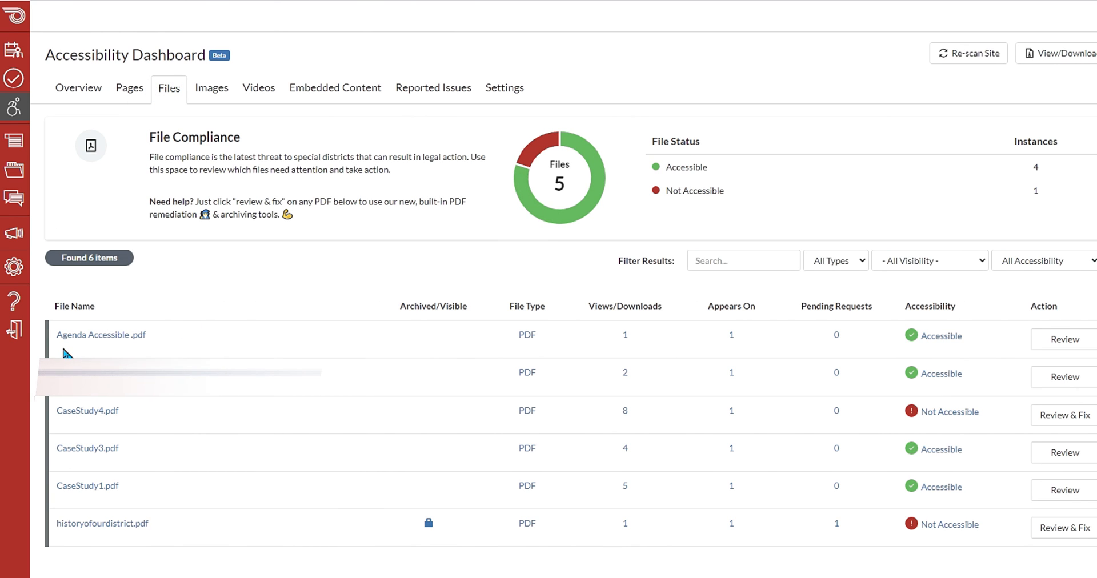
pyautogui.moveTo(845, 351)
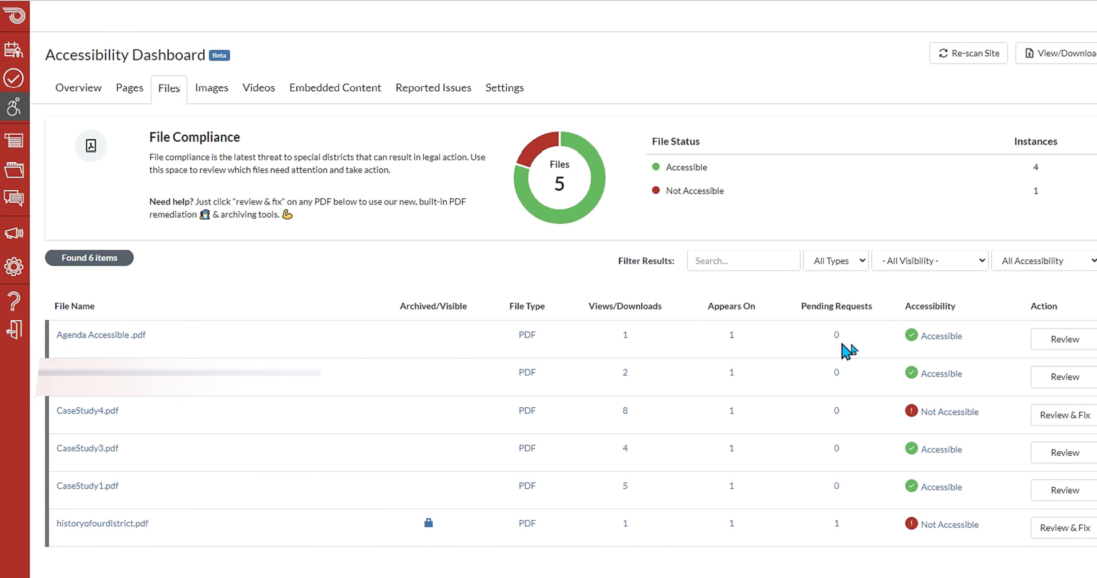
pyautogui.moveTo(952, 344)
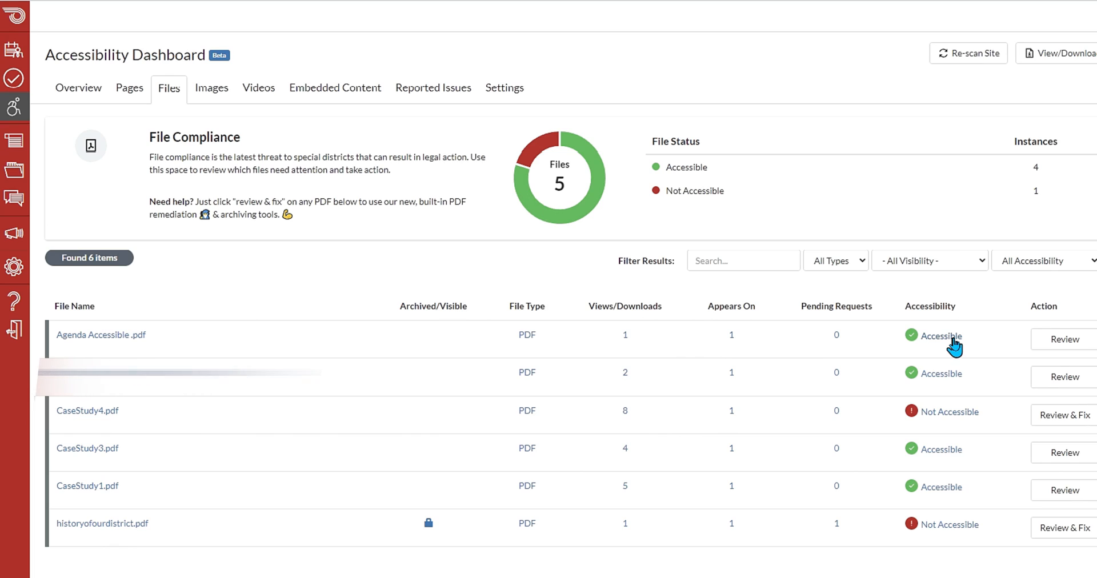